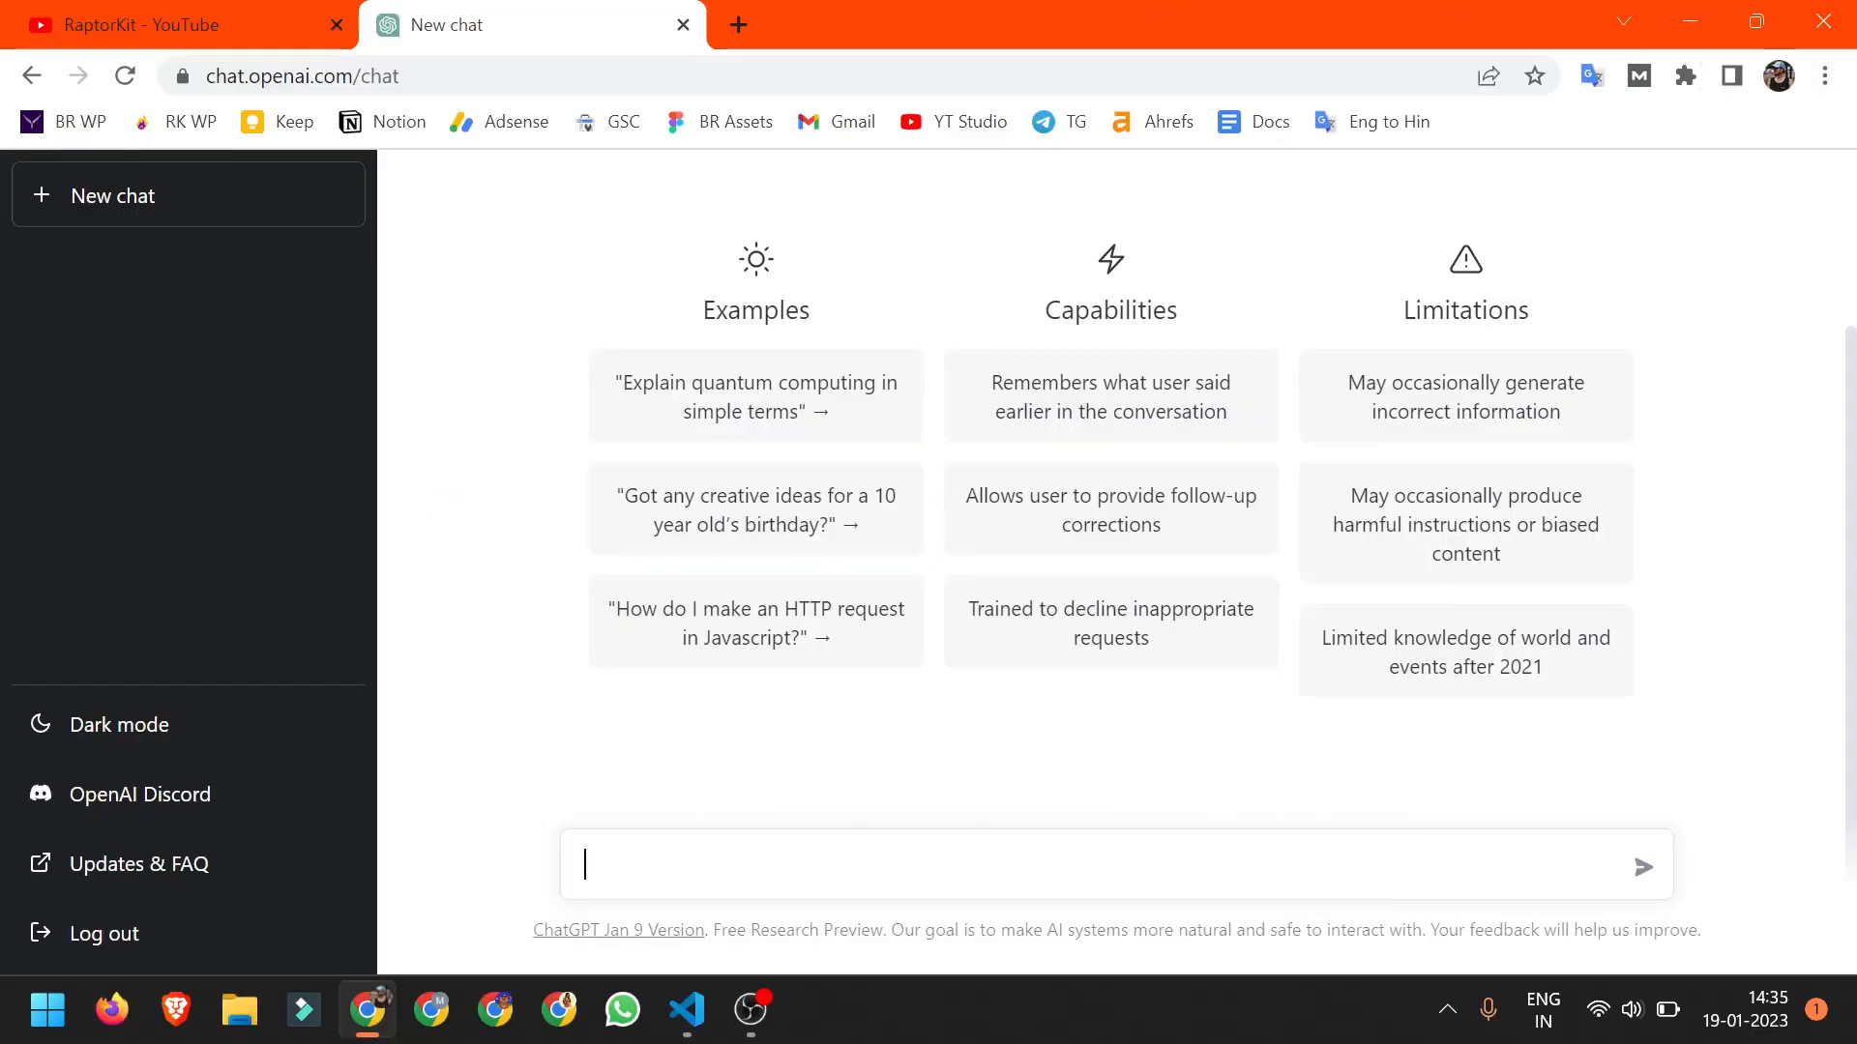
Ask ChatGPT for a calculator website with separate HTML, CSS and JavaScript, then copy the HTML
type("Create a calculator website using HTML, CSS  and Javascript and give seperate codes.")
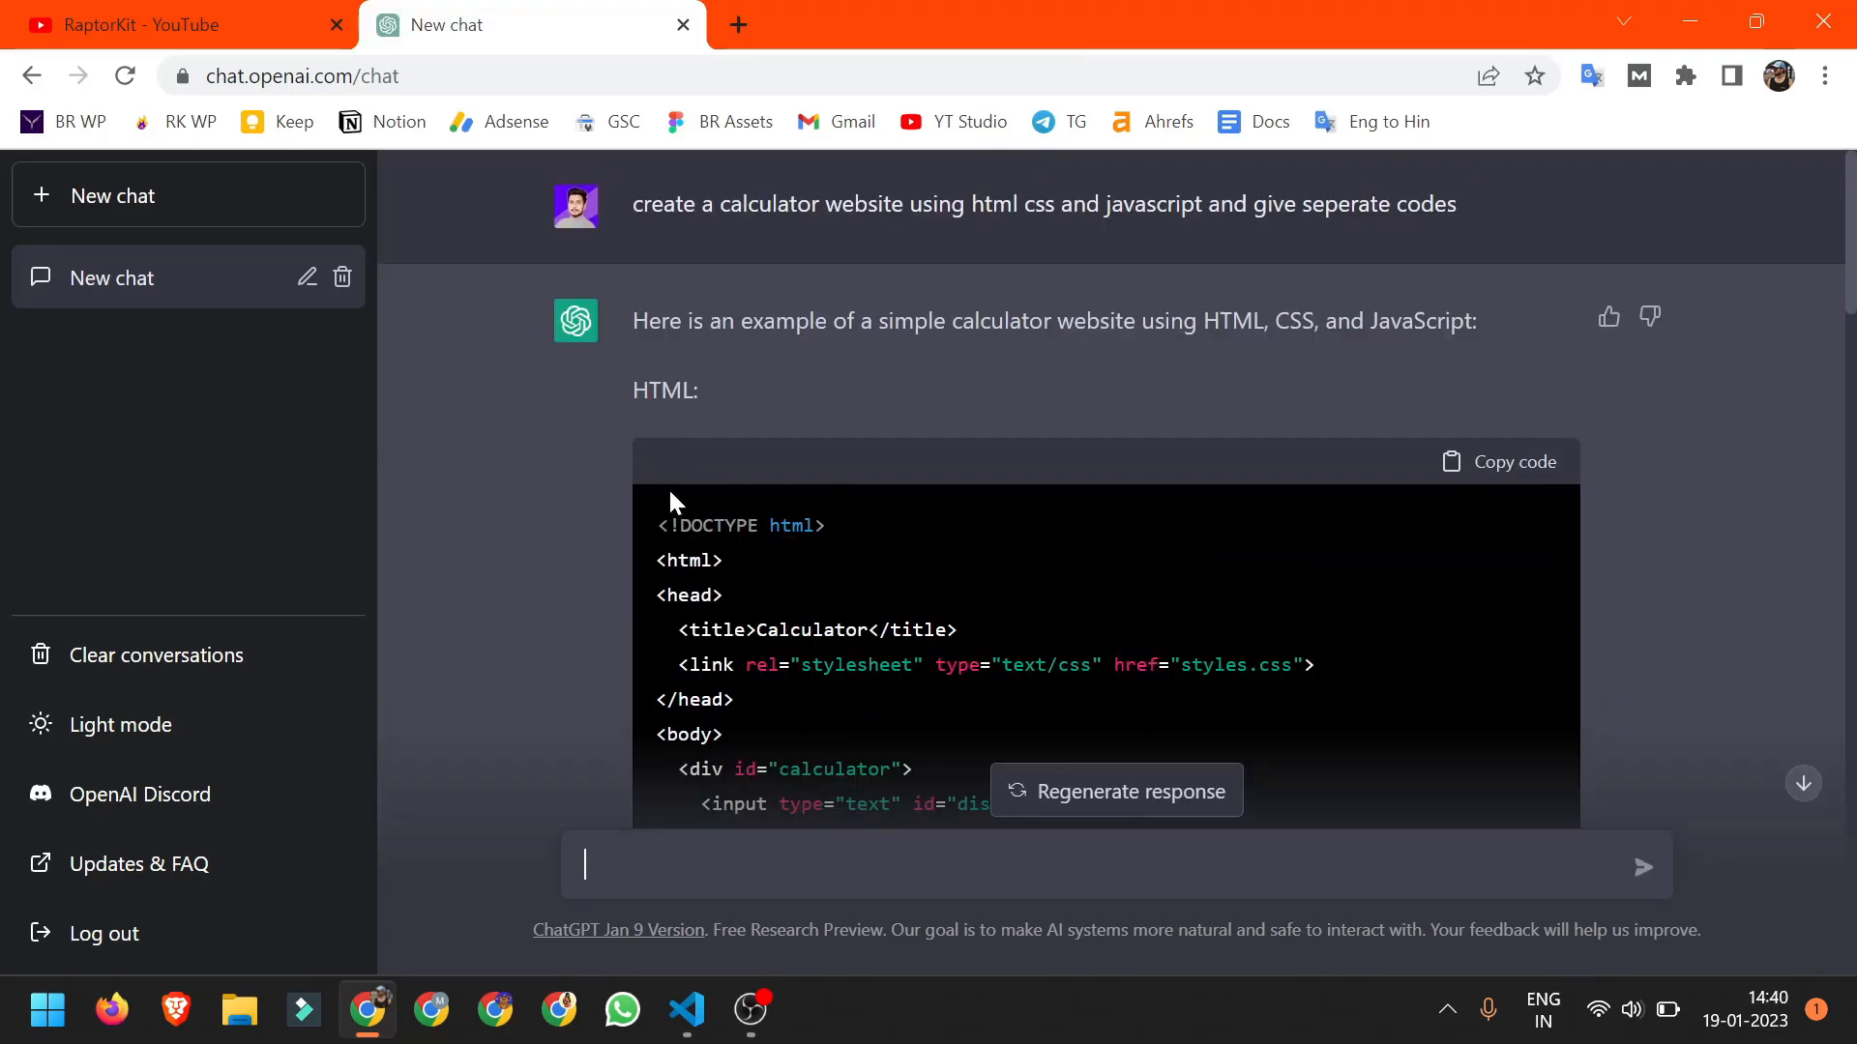
left_click(1513, 463)
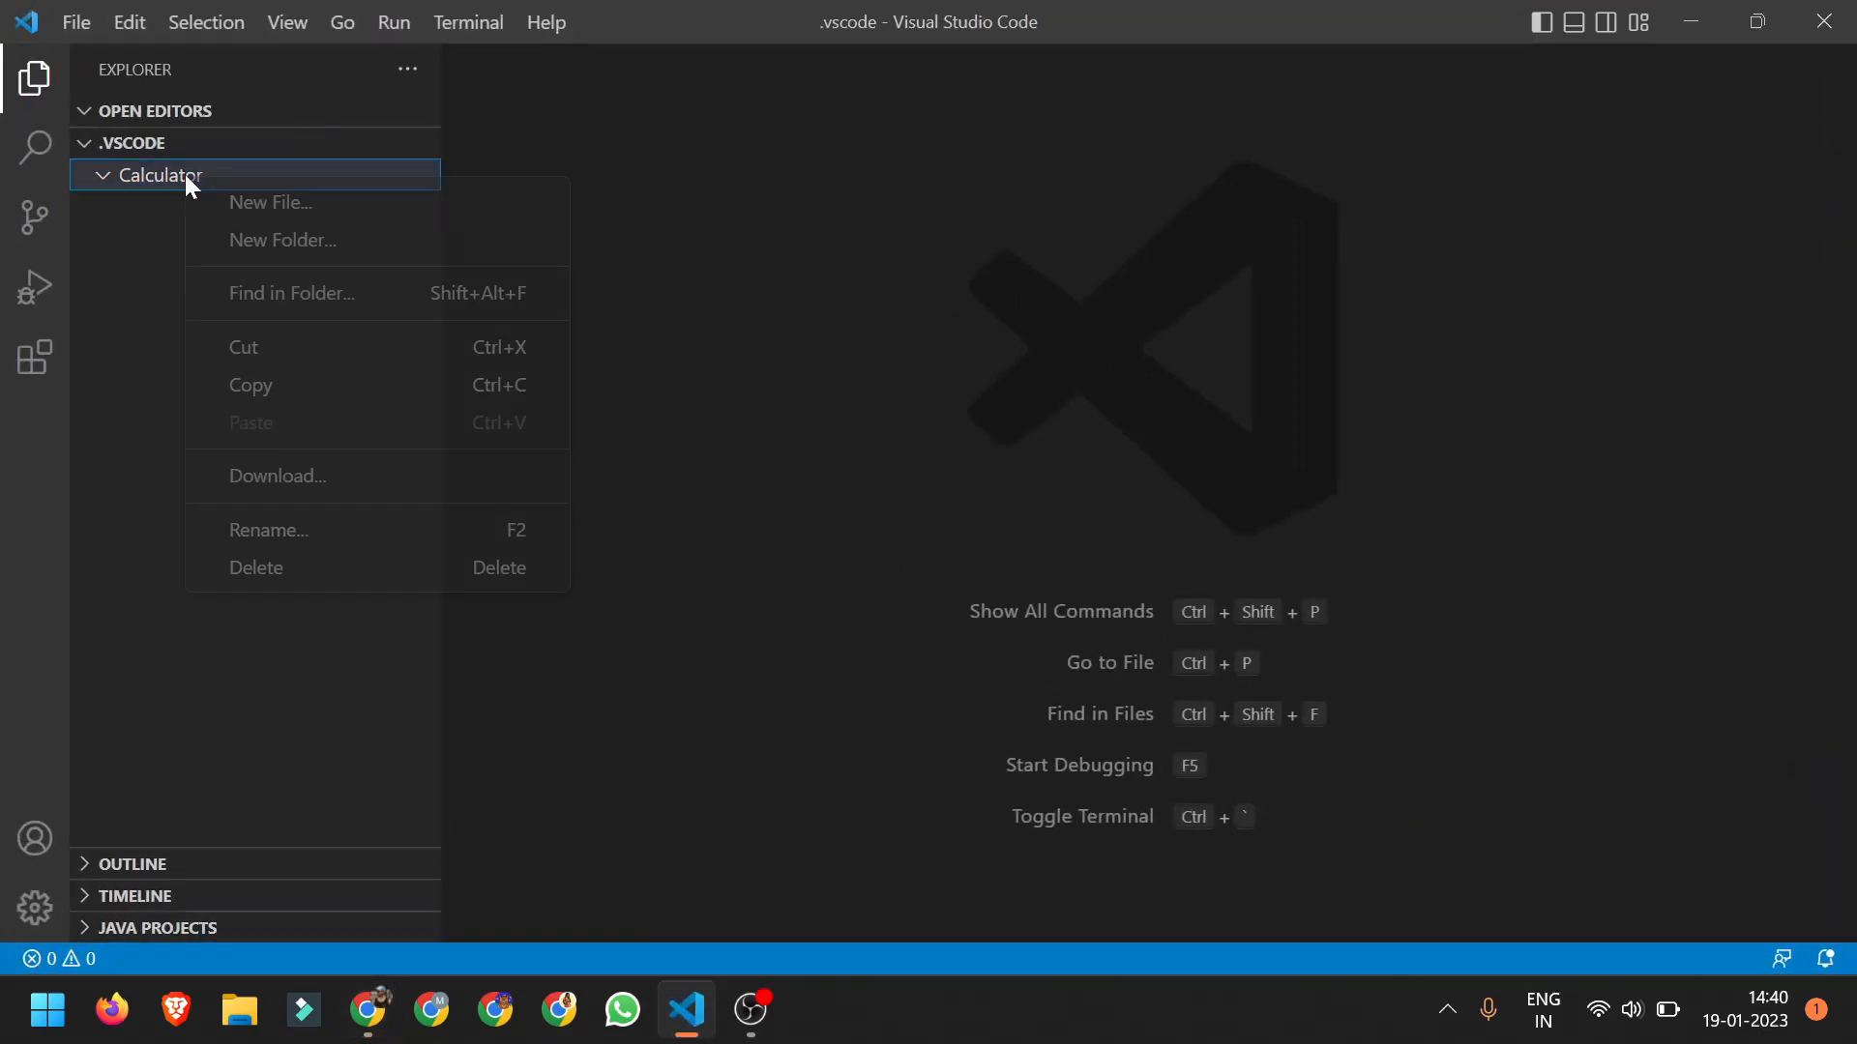
Create index.html in the Calculator folder with the pasted HTML and save it
left_click(271, 202)
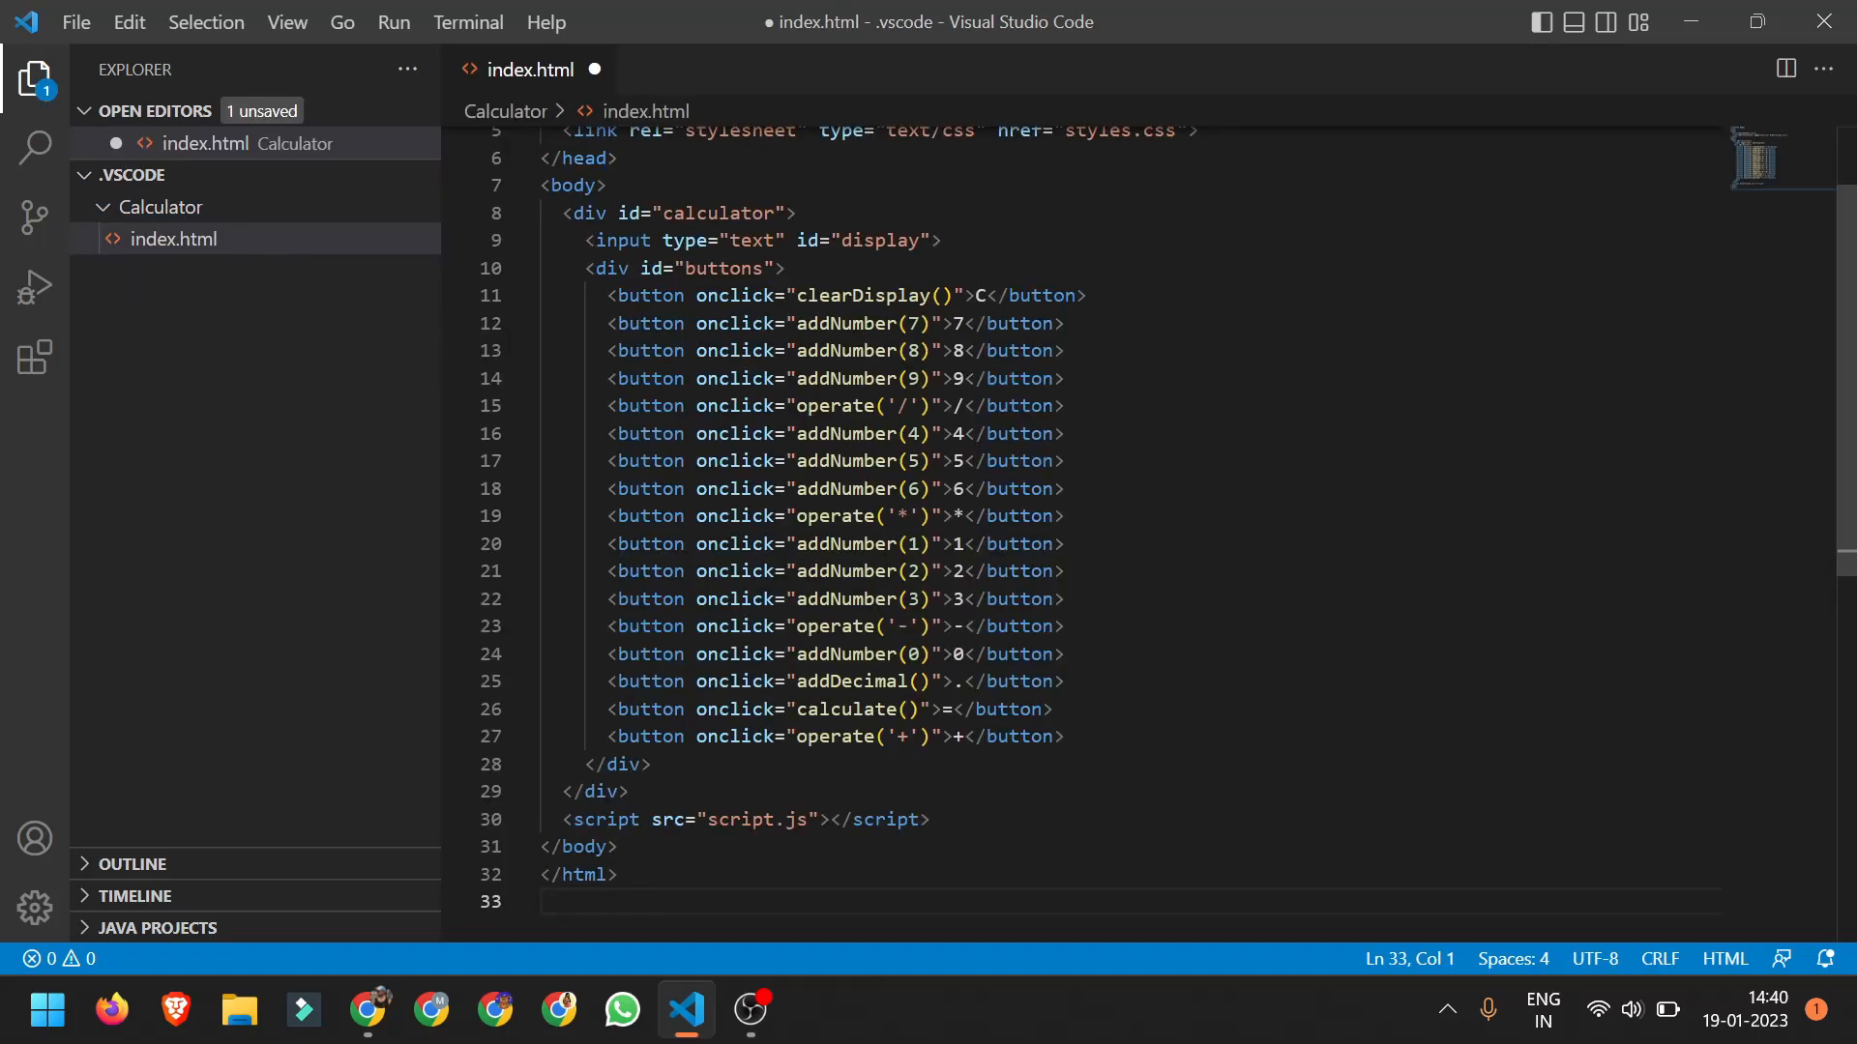
key("ctrl+s")
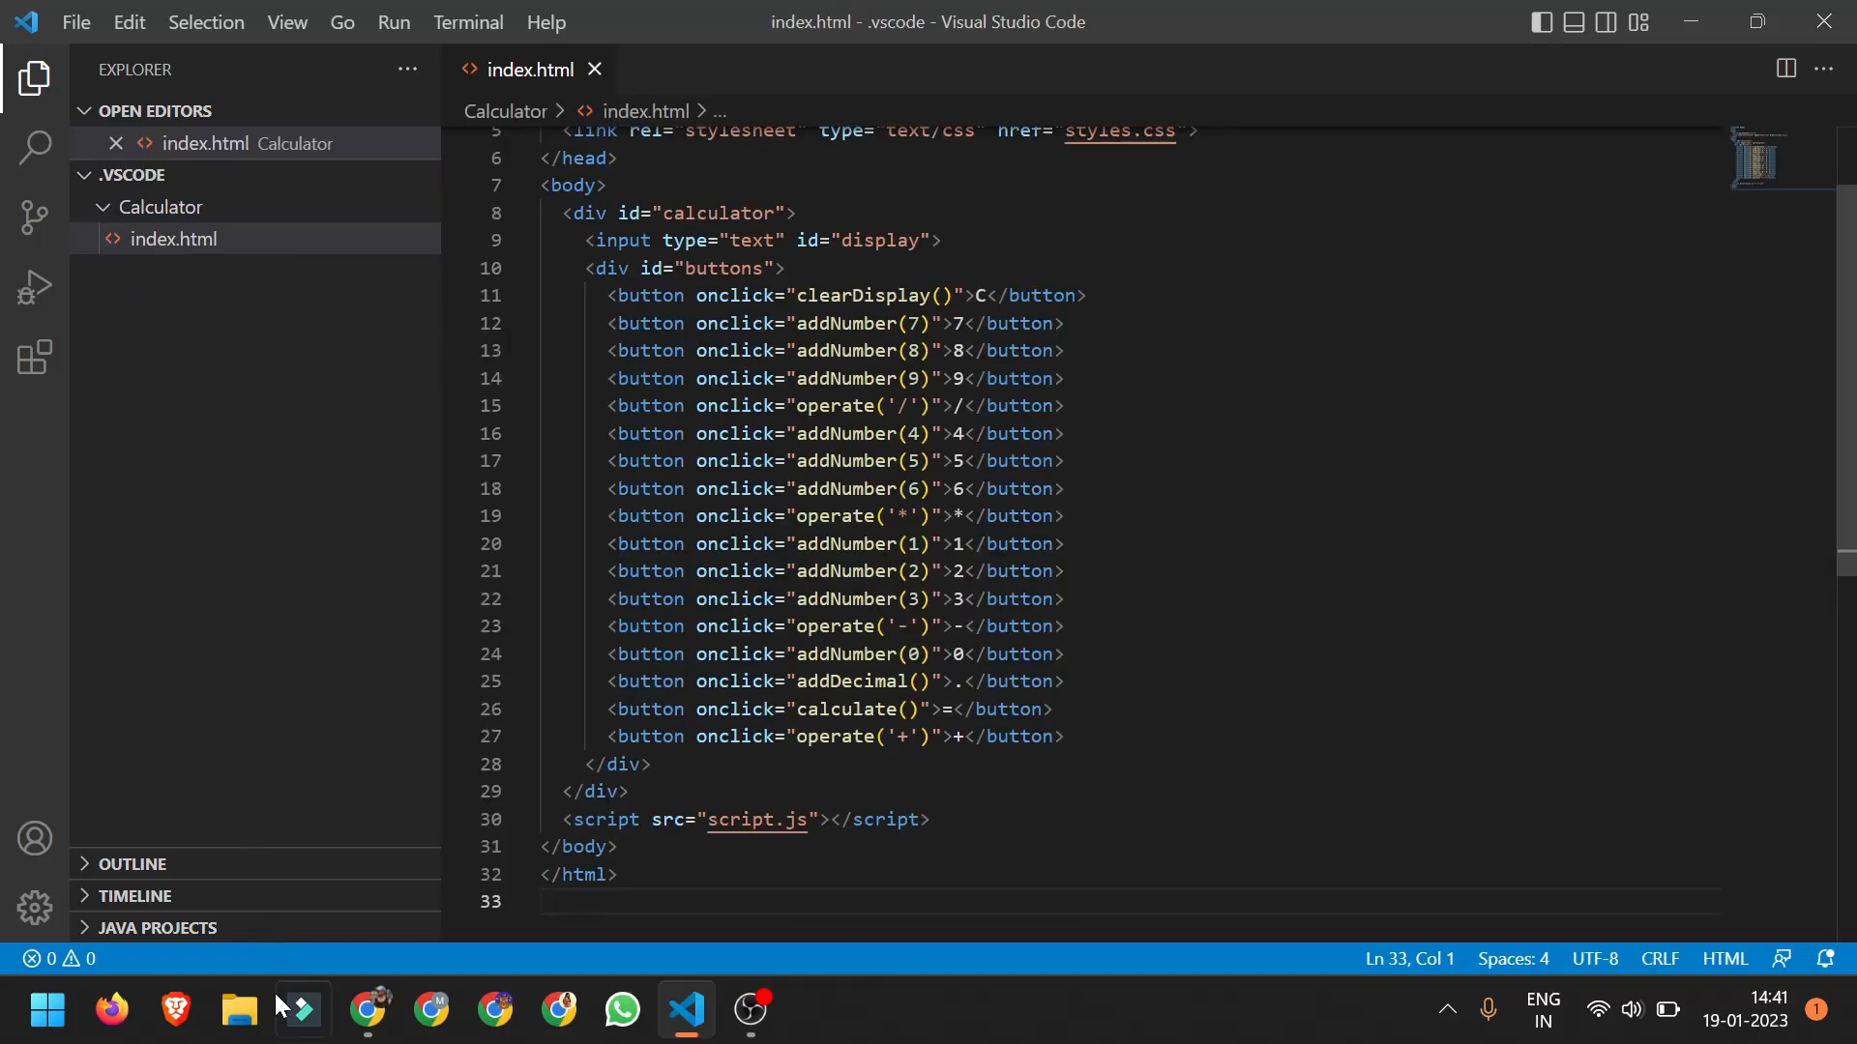
Open index.html from the Calculator folder in File Explorer
left_click(238, 1010)
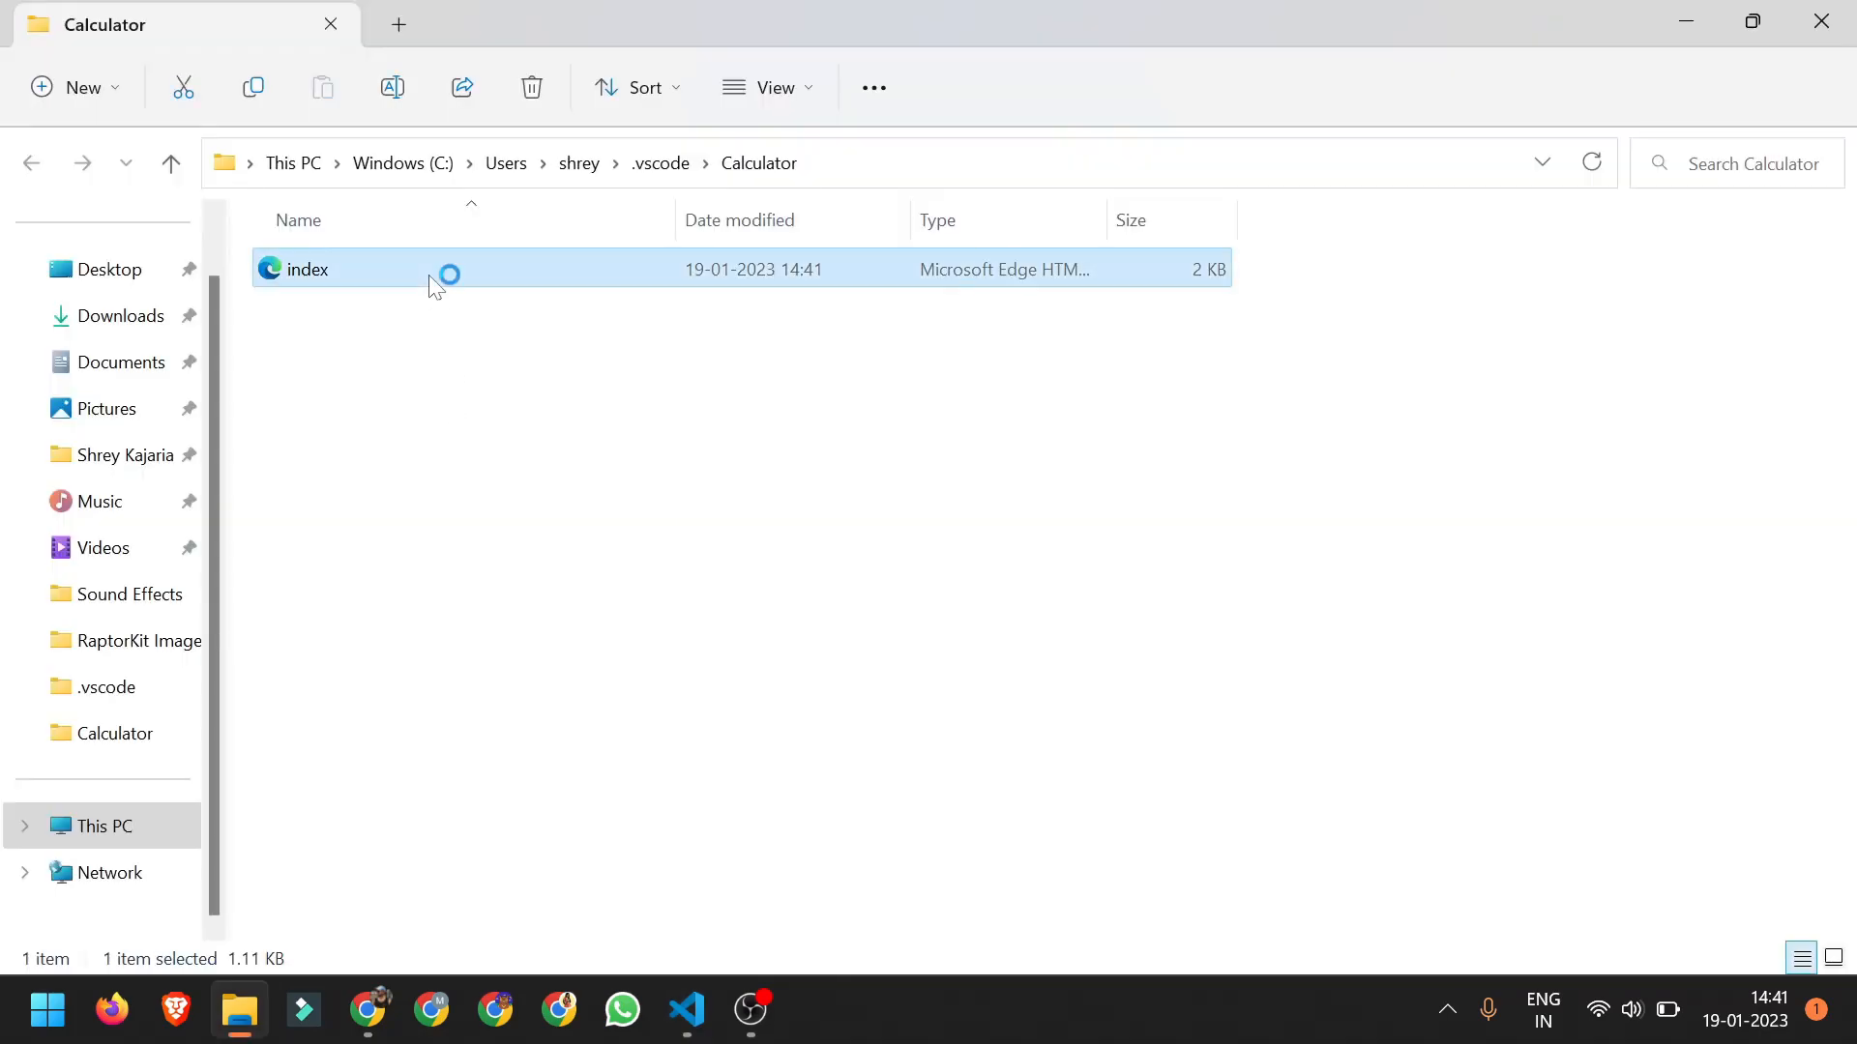
double_click(307, 268)
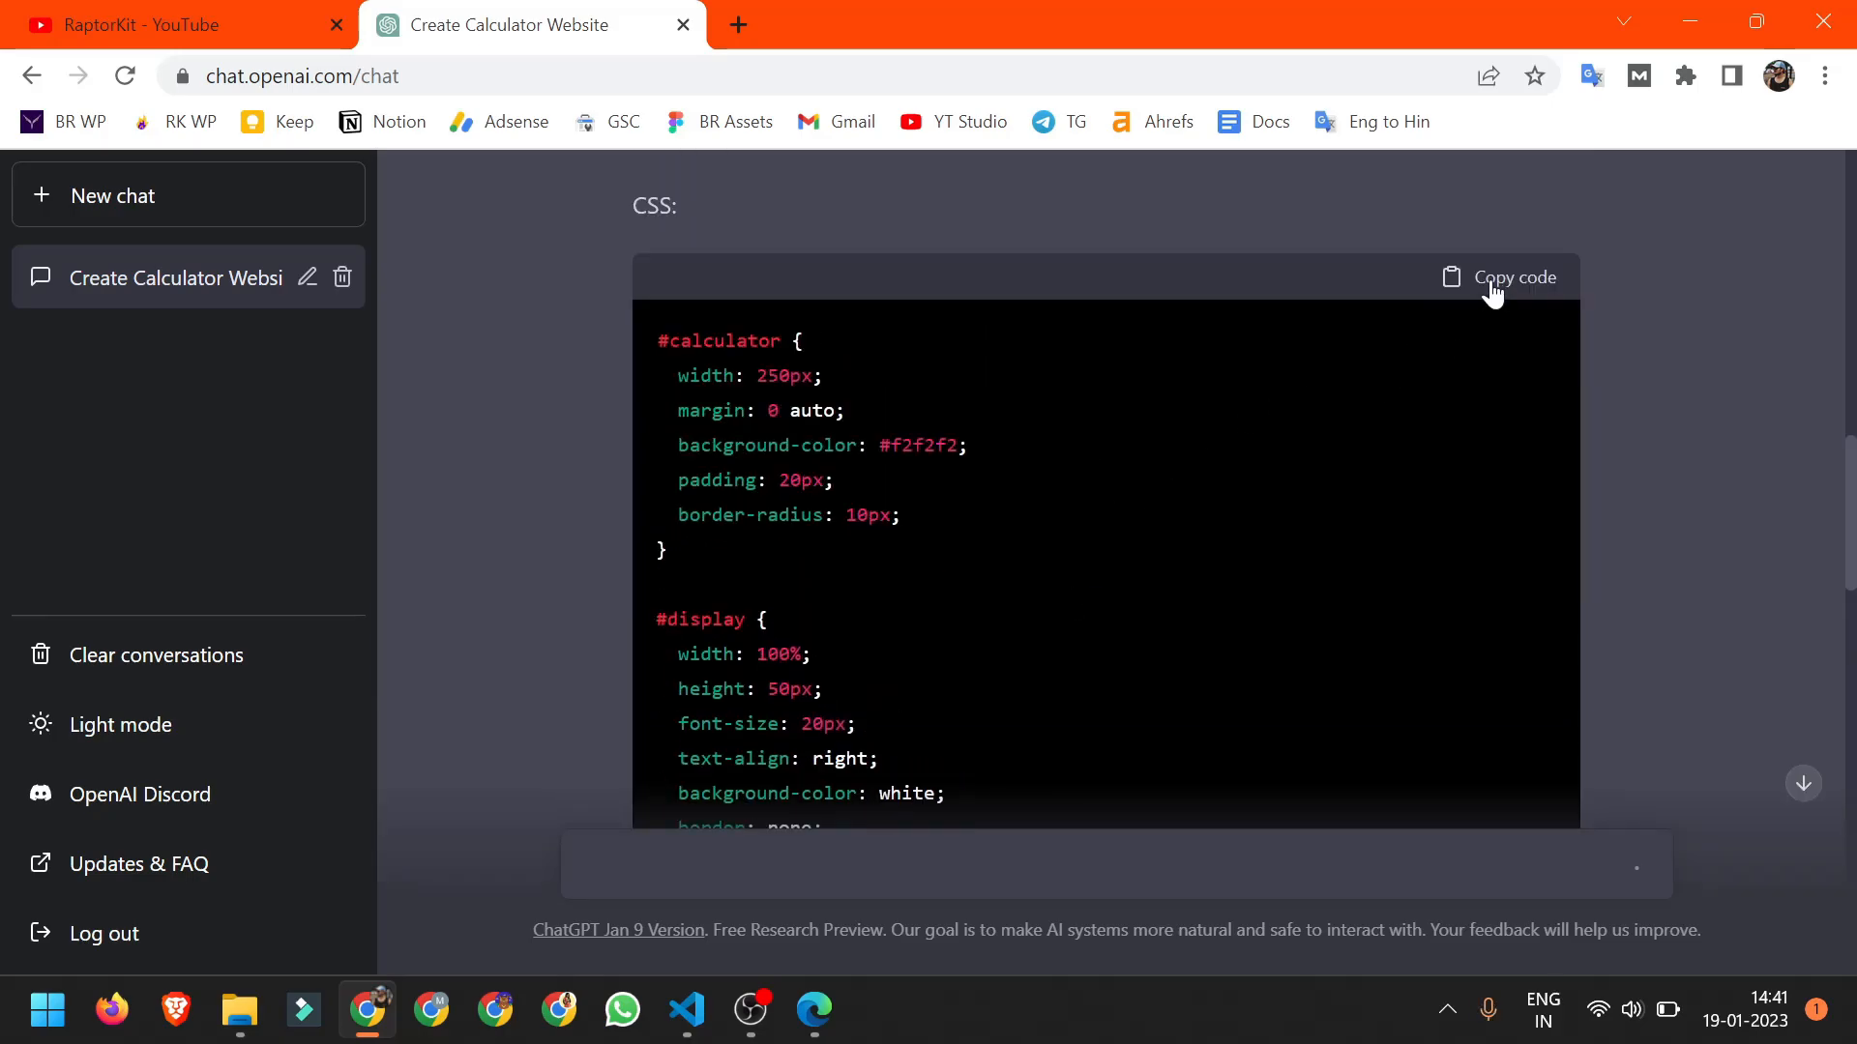
Create styles.css in the Calculator folder holding ChatGPT's calculator CSS
left_click(684, 1012)
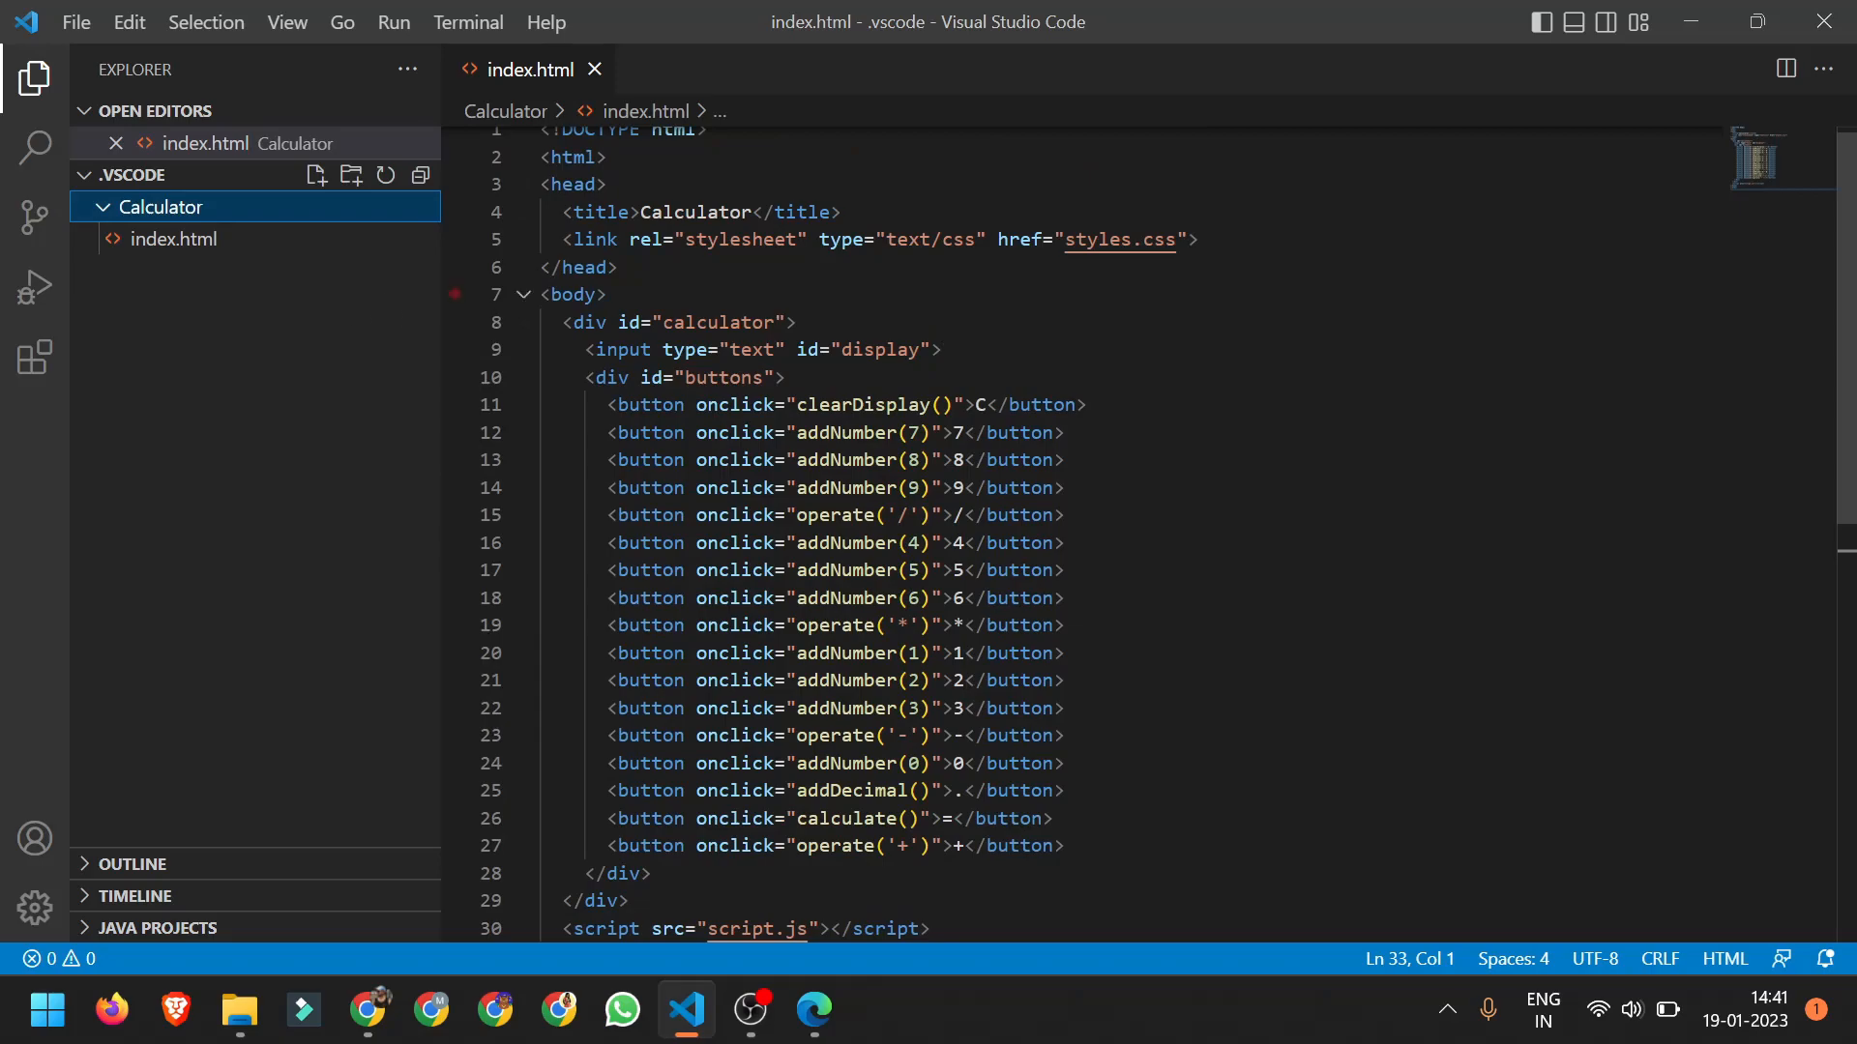
double_click(1113, 239)
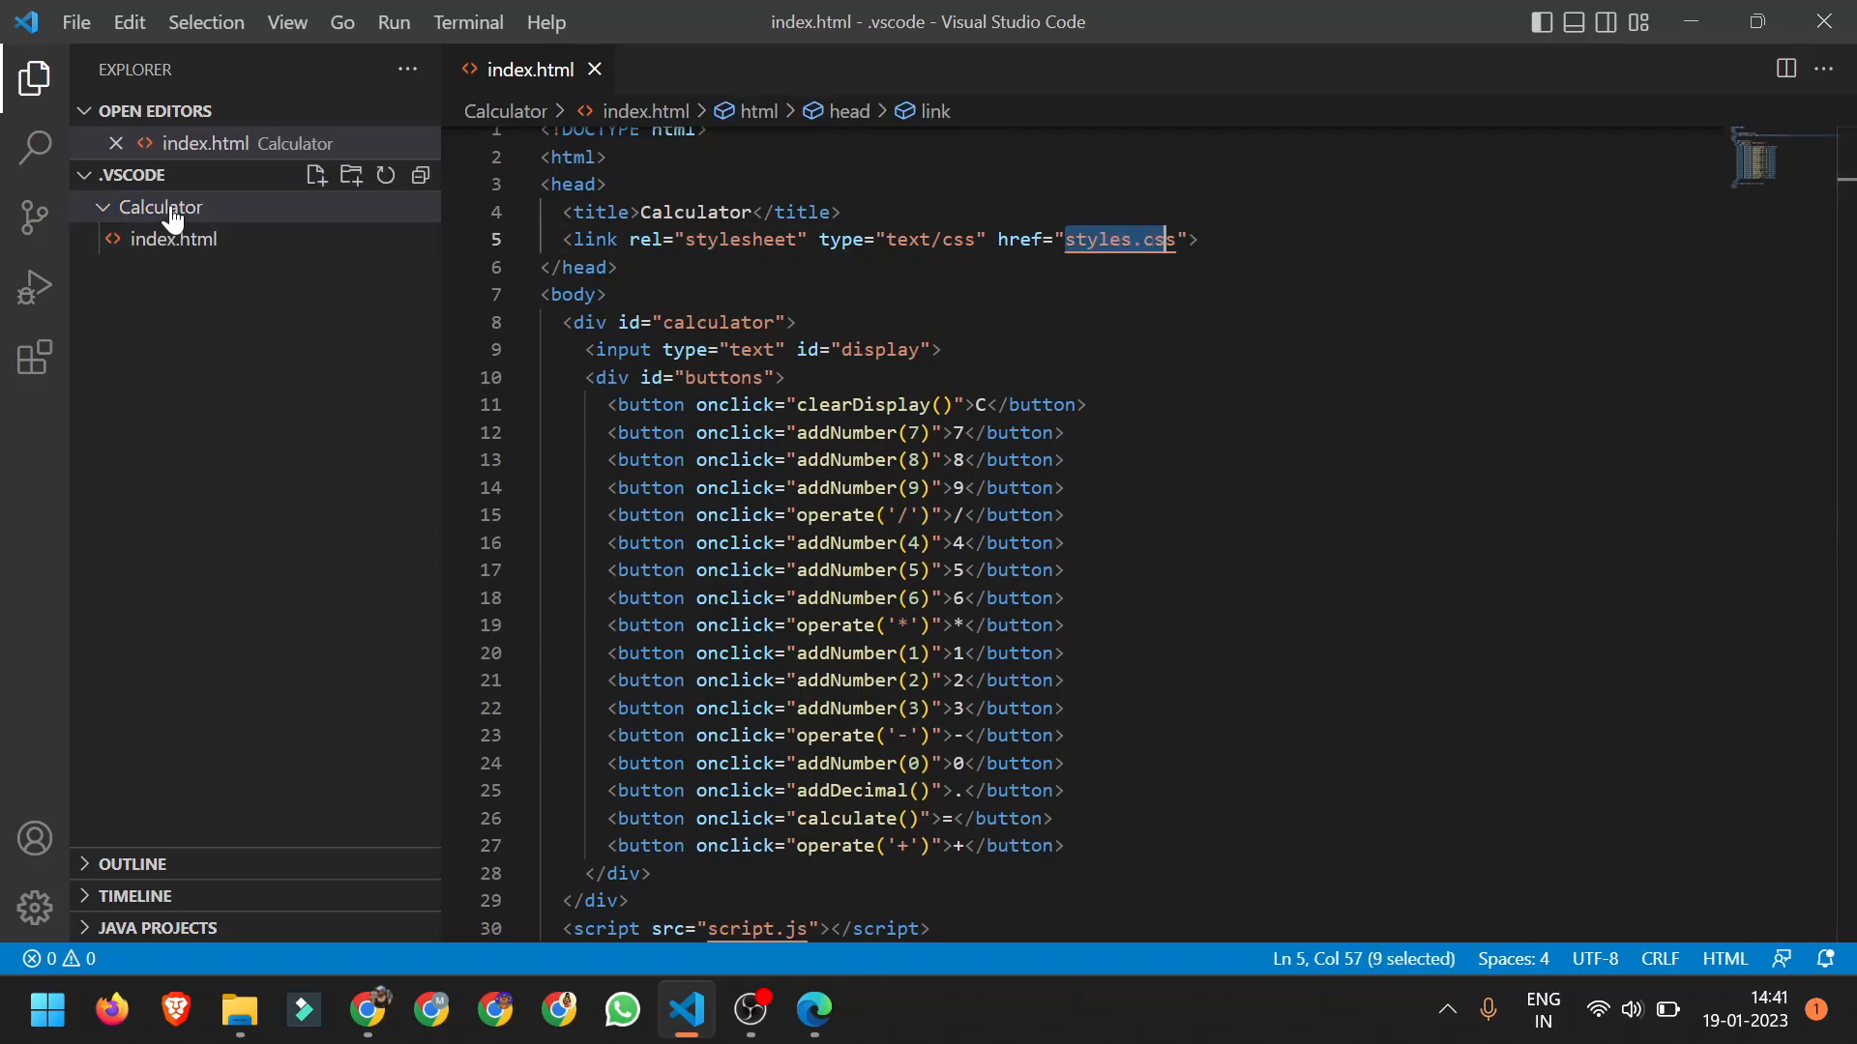
right_click(158, 206)
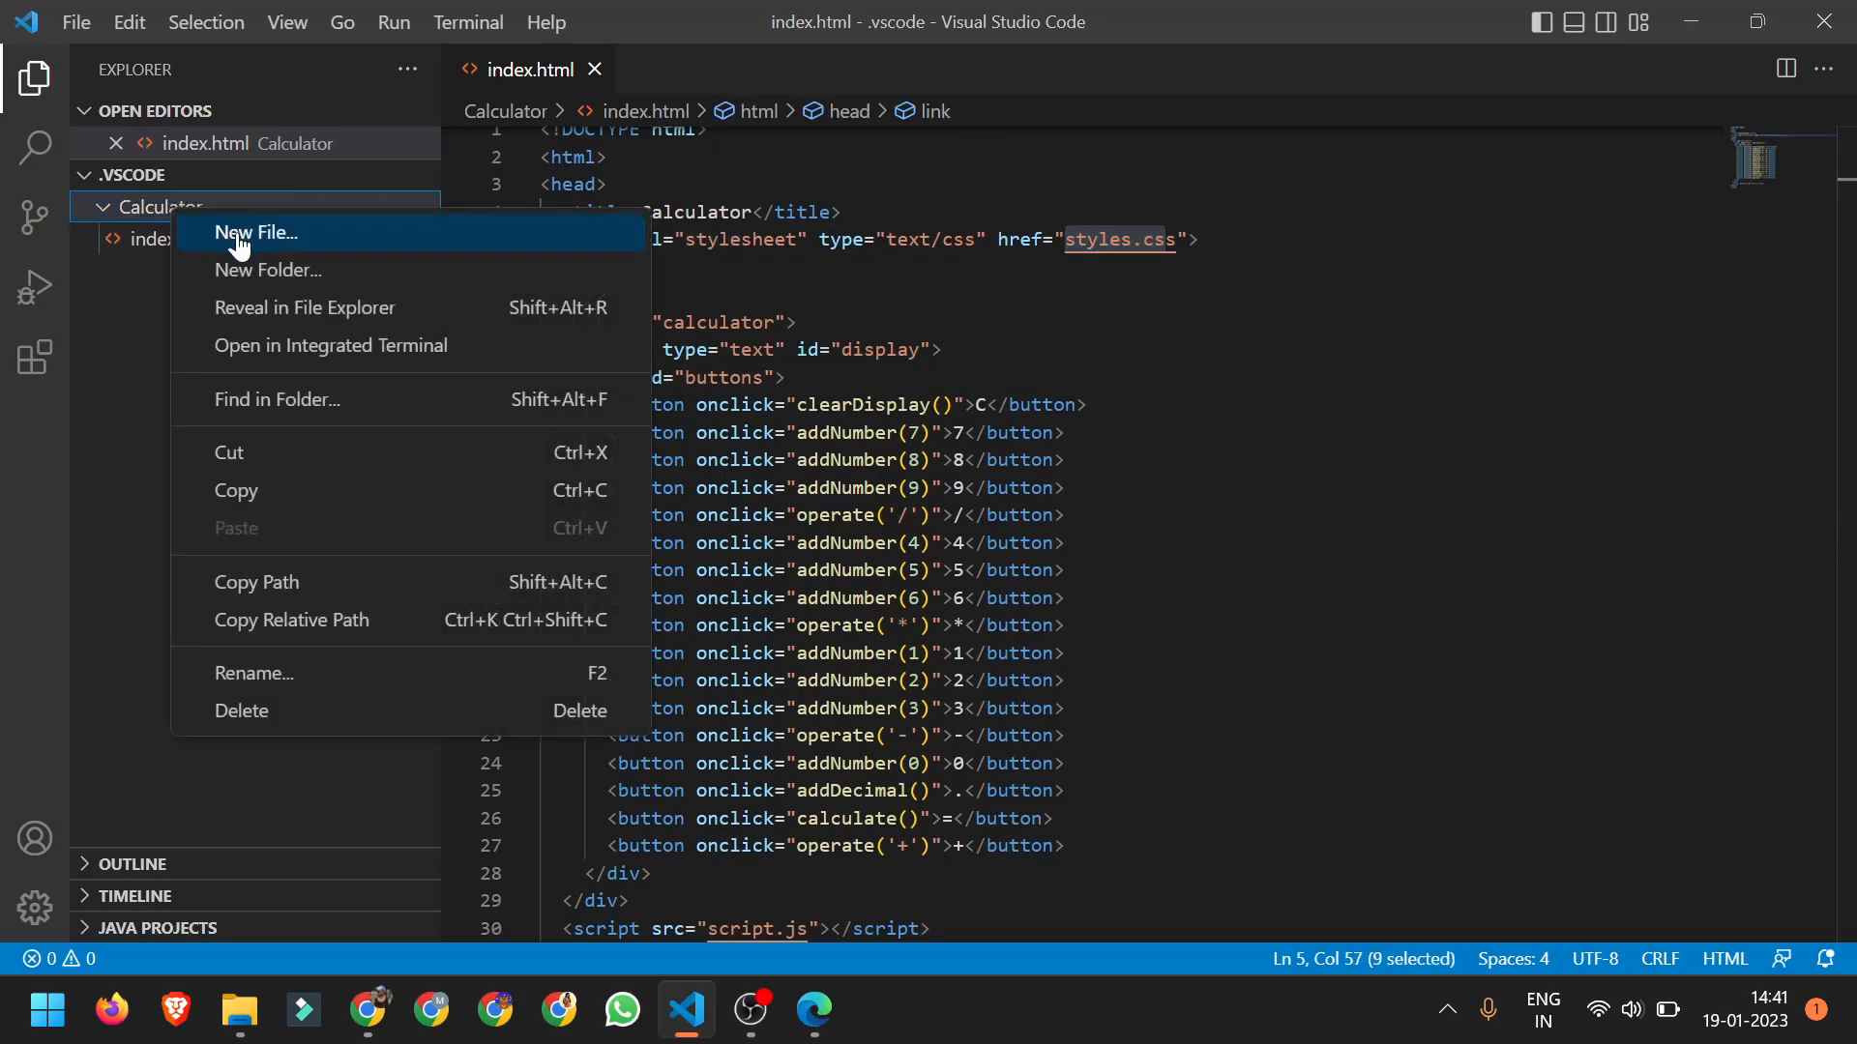
left_click(258, 232)
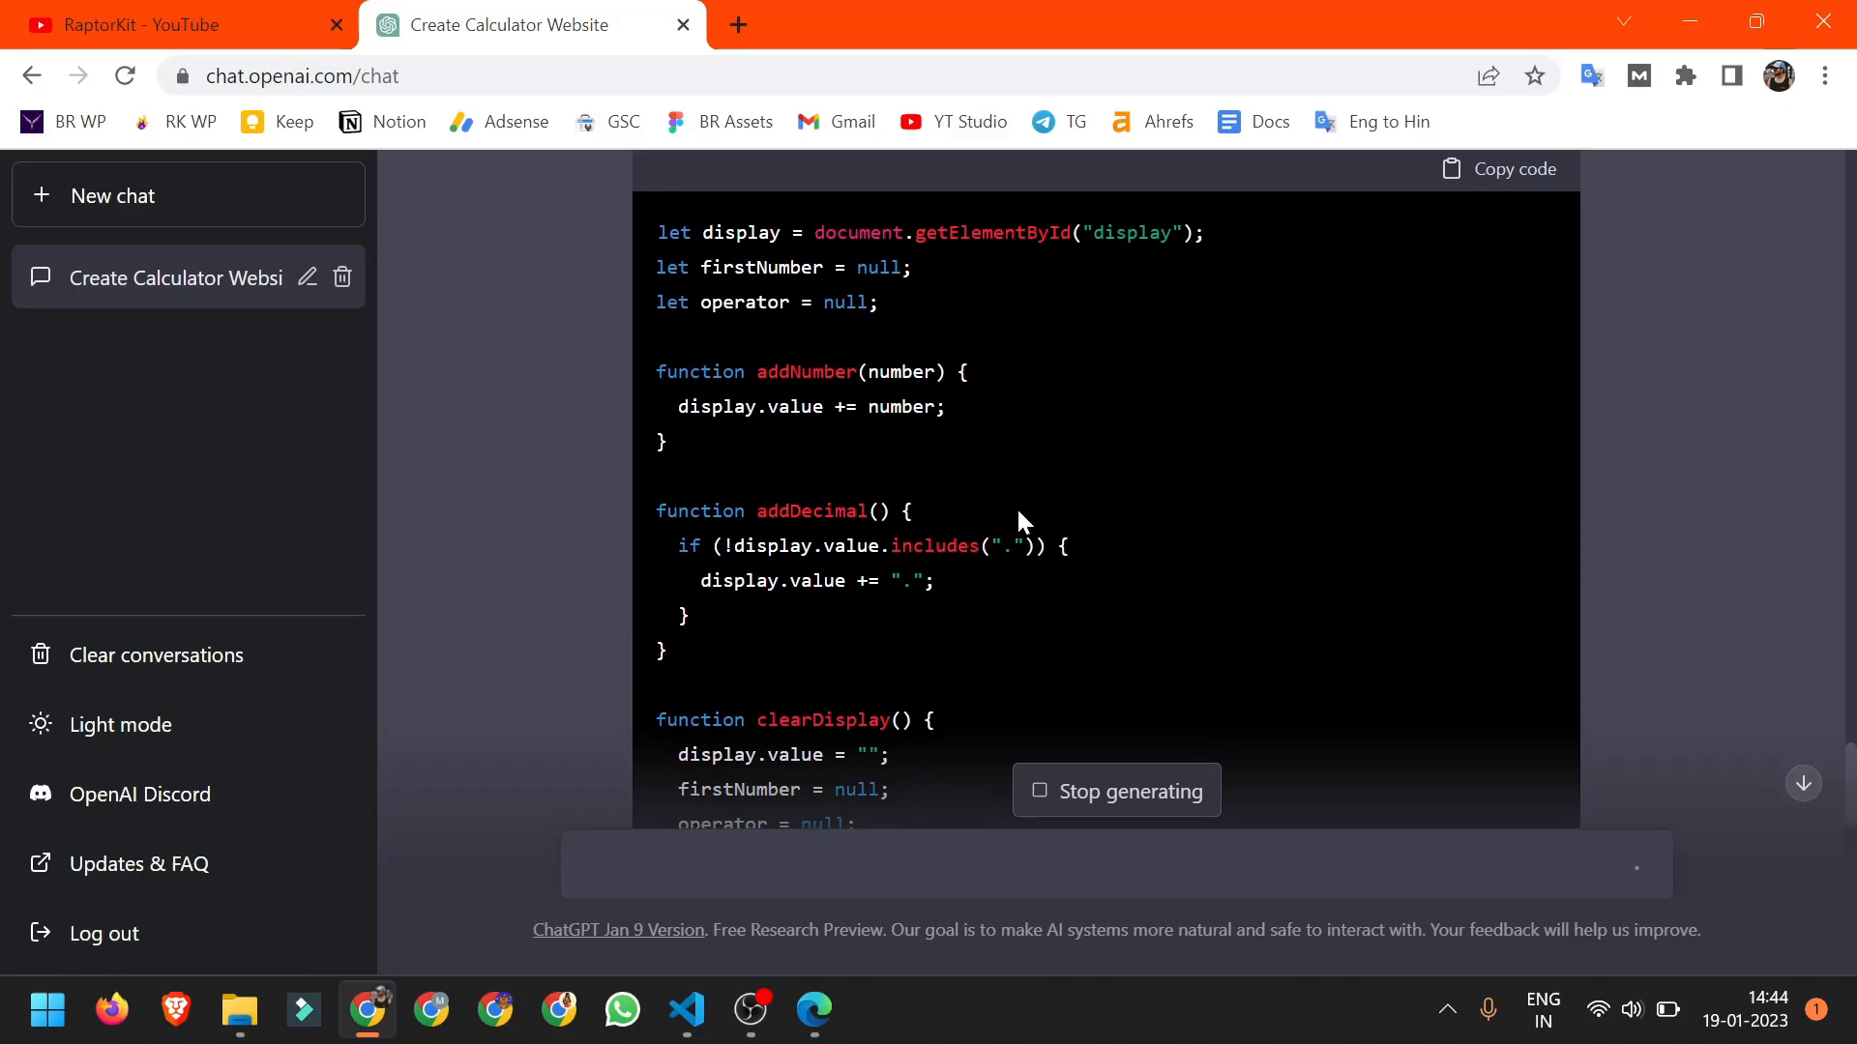
left_click(1512, 169)
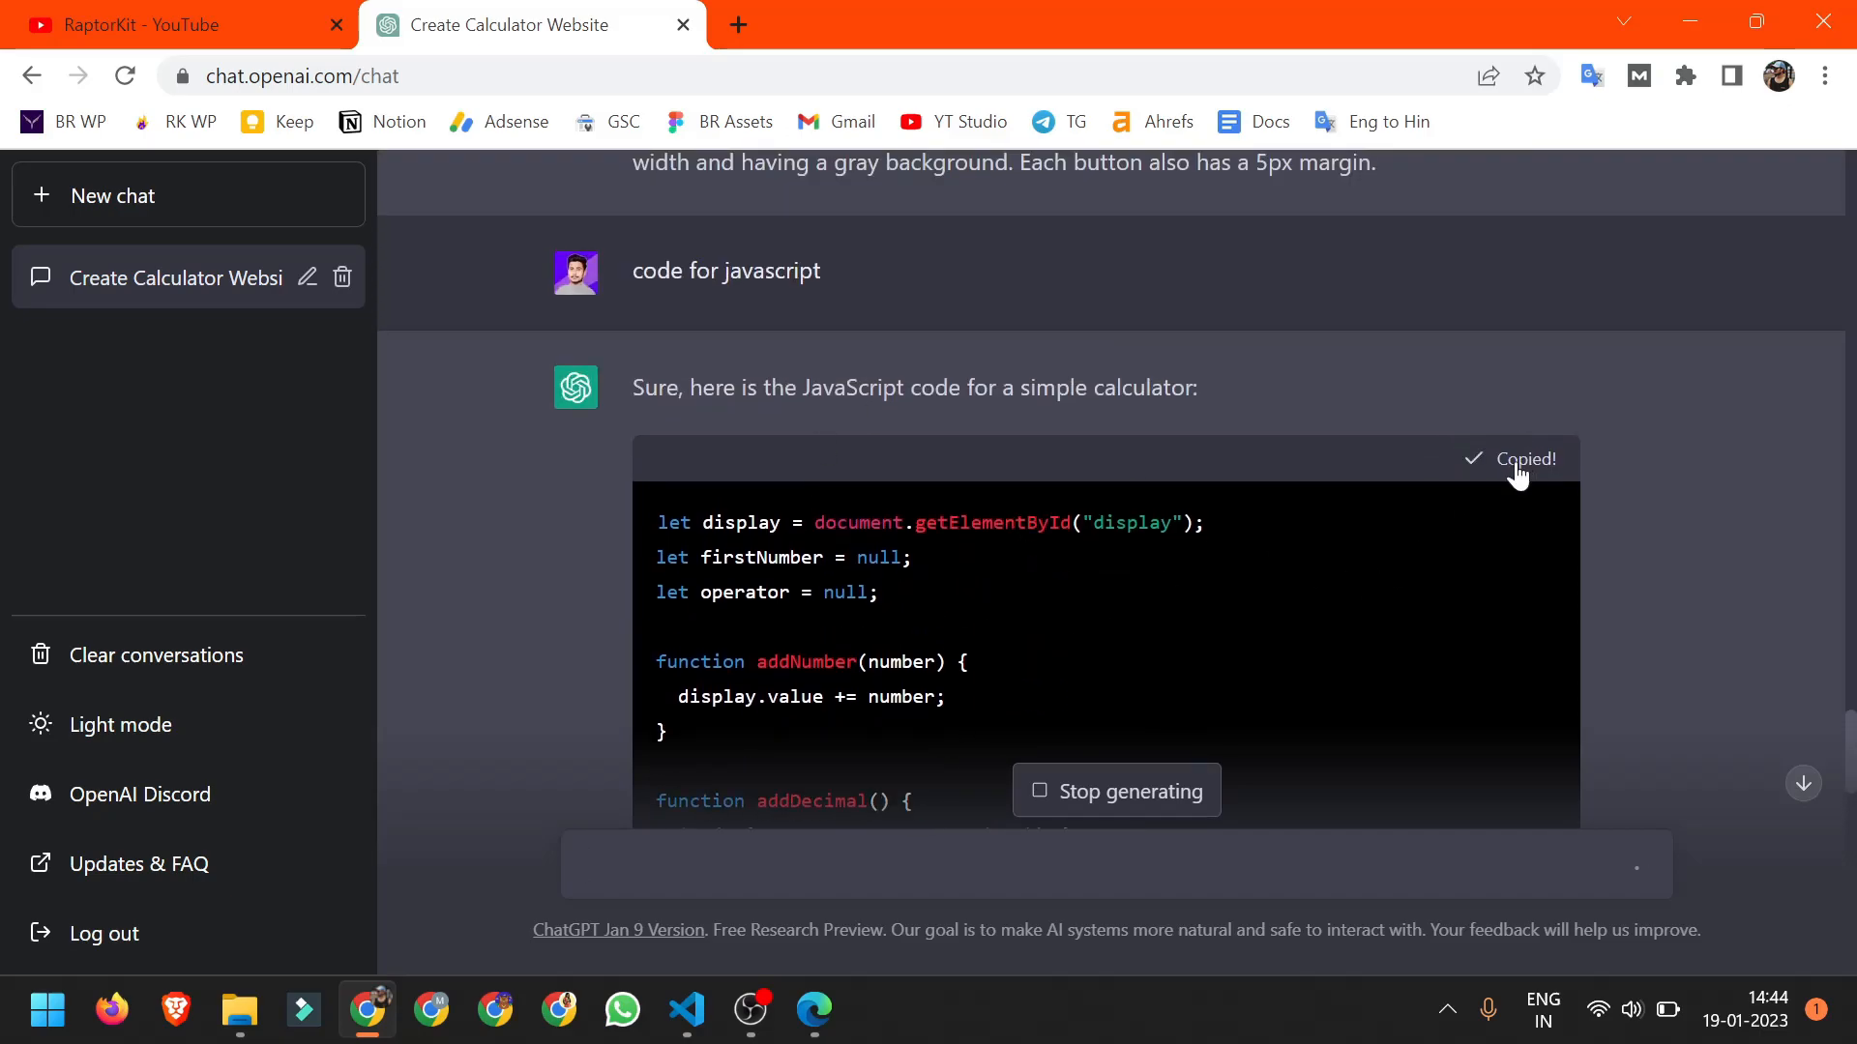
Copy ChatGPT's calculator JavaScript and create a new script.js file
left_click(684, 1013)
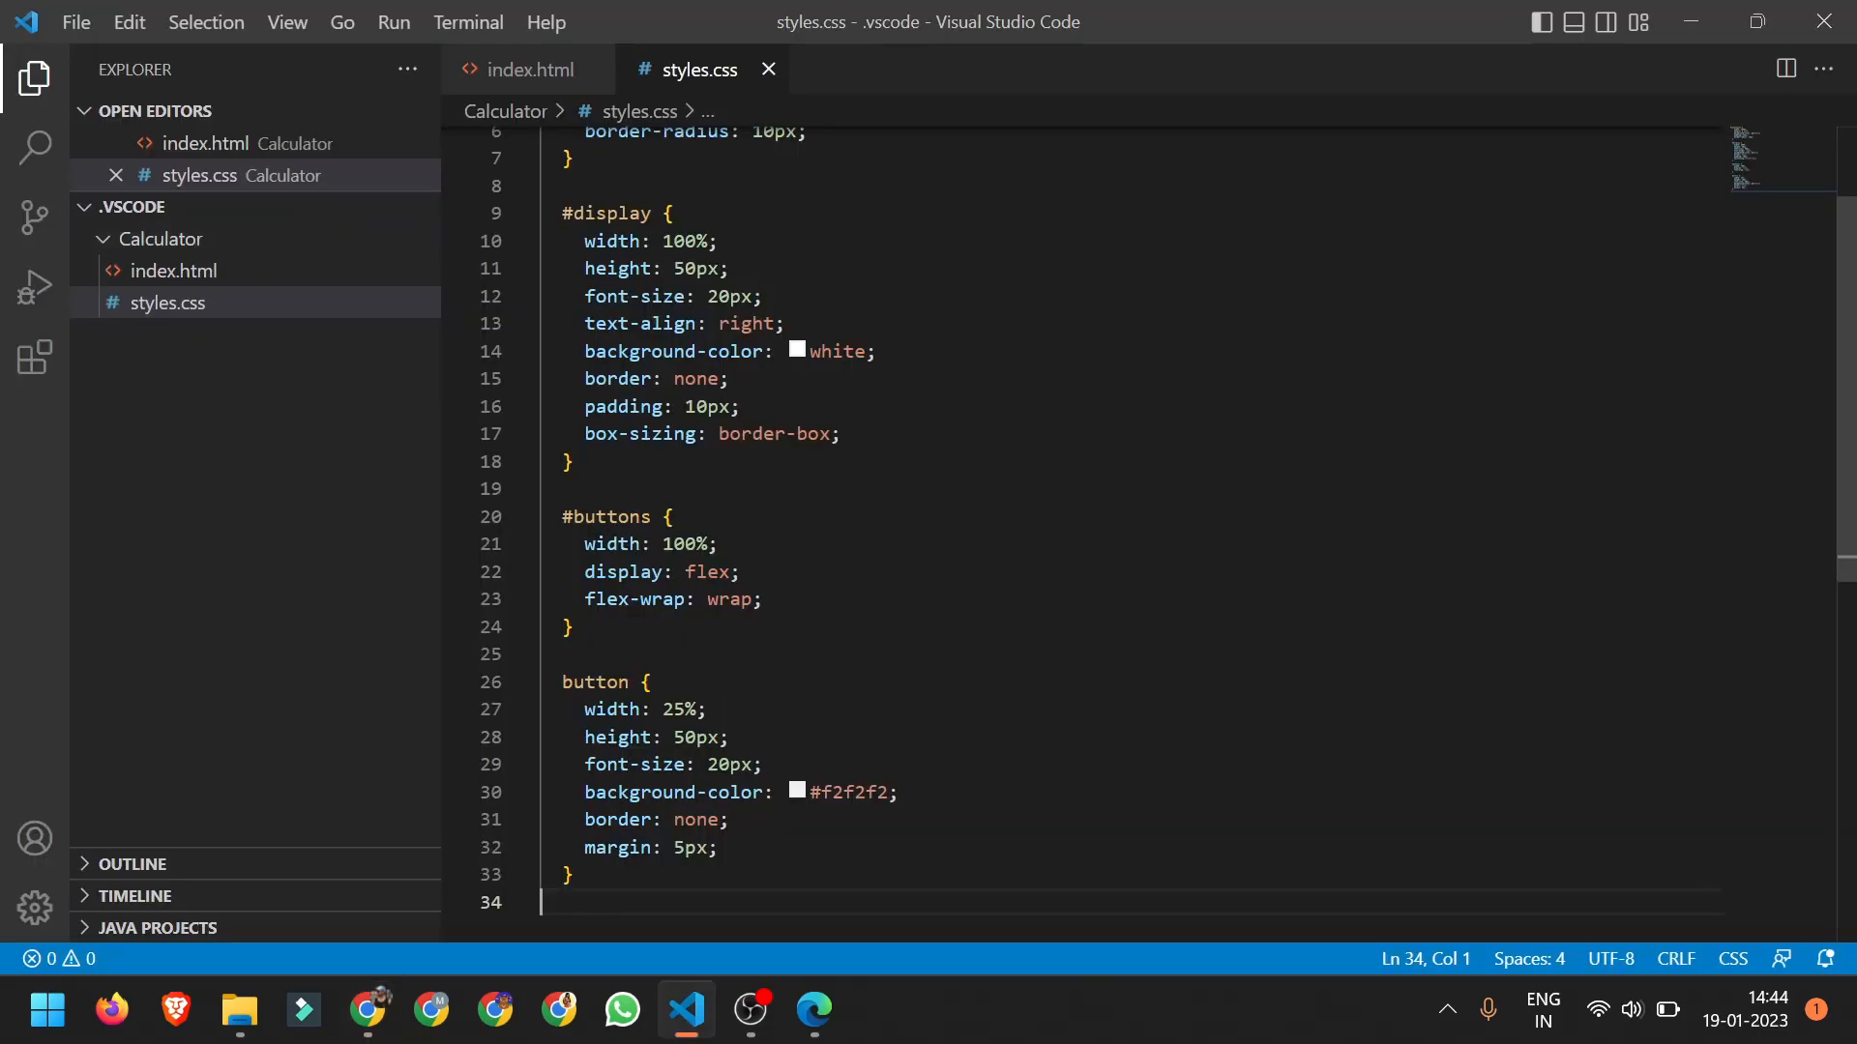
left_click(174, 270)
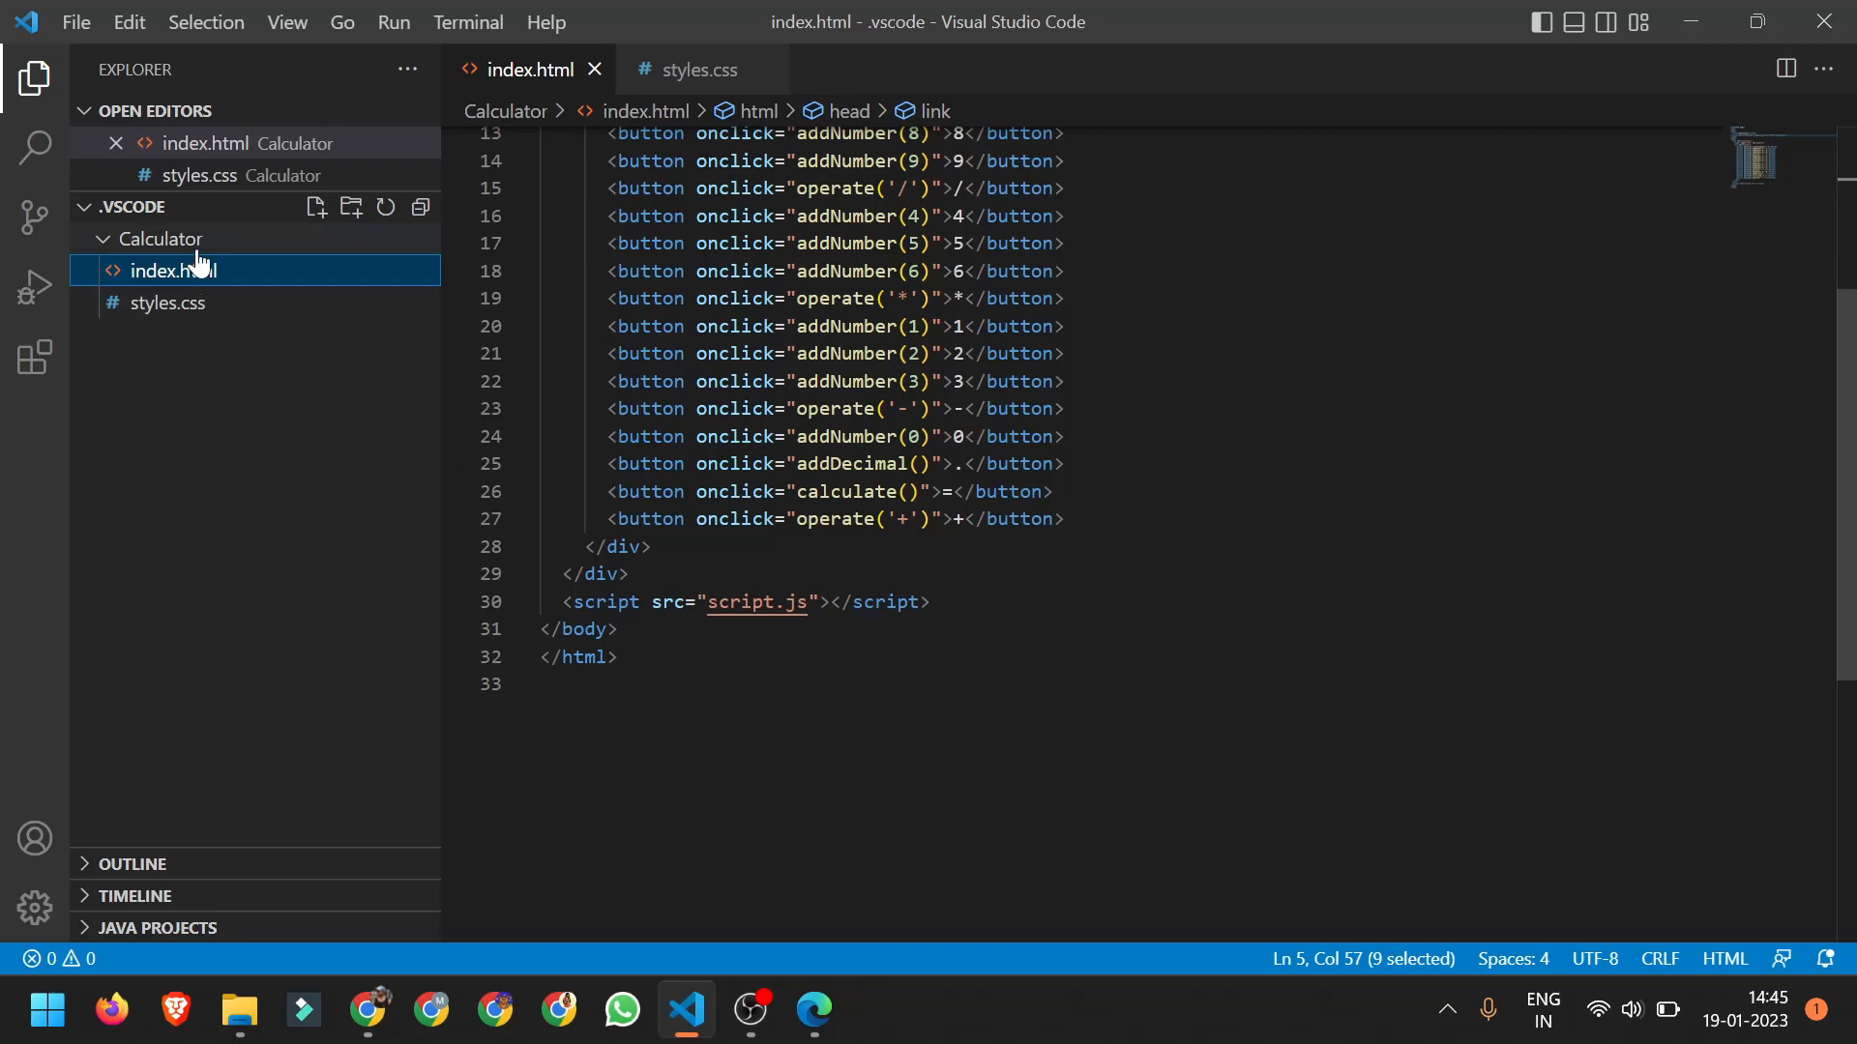
type("script")
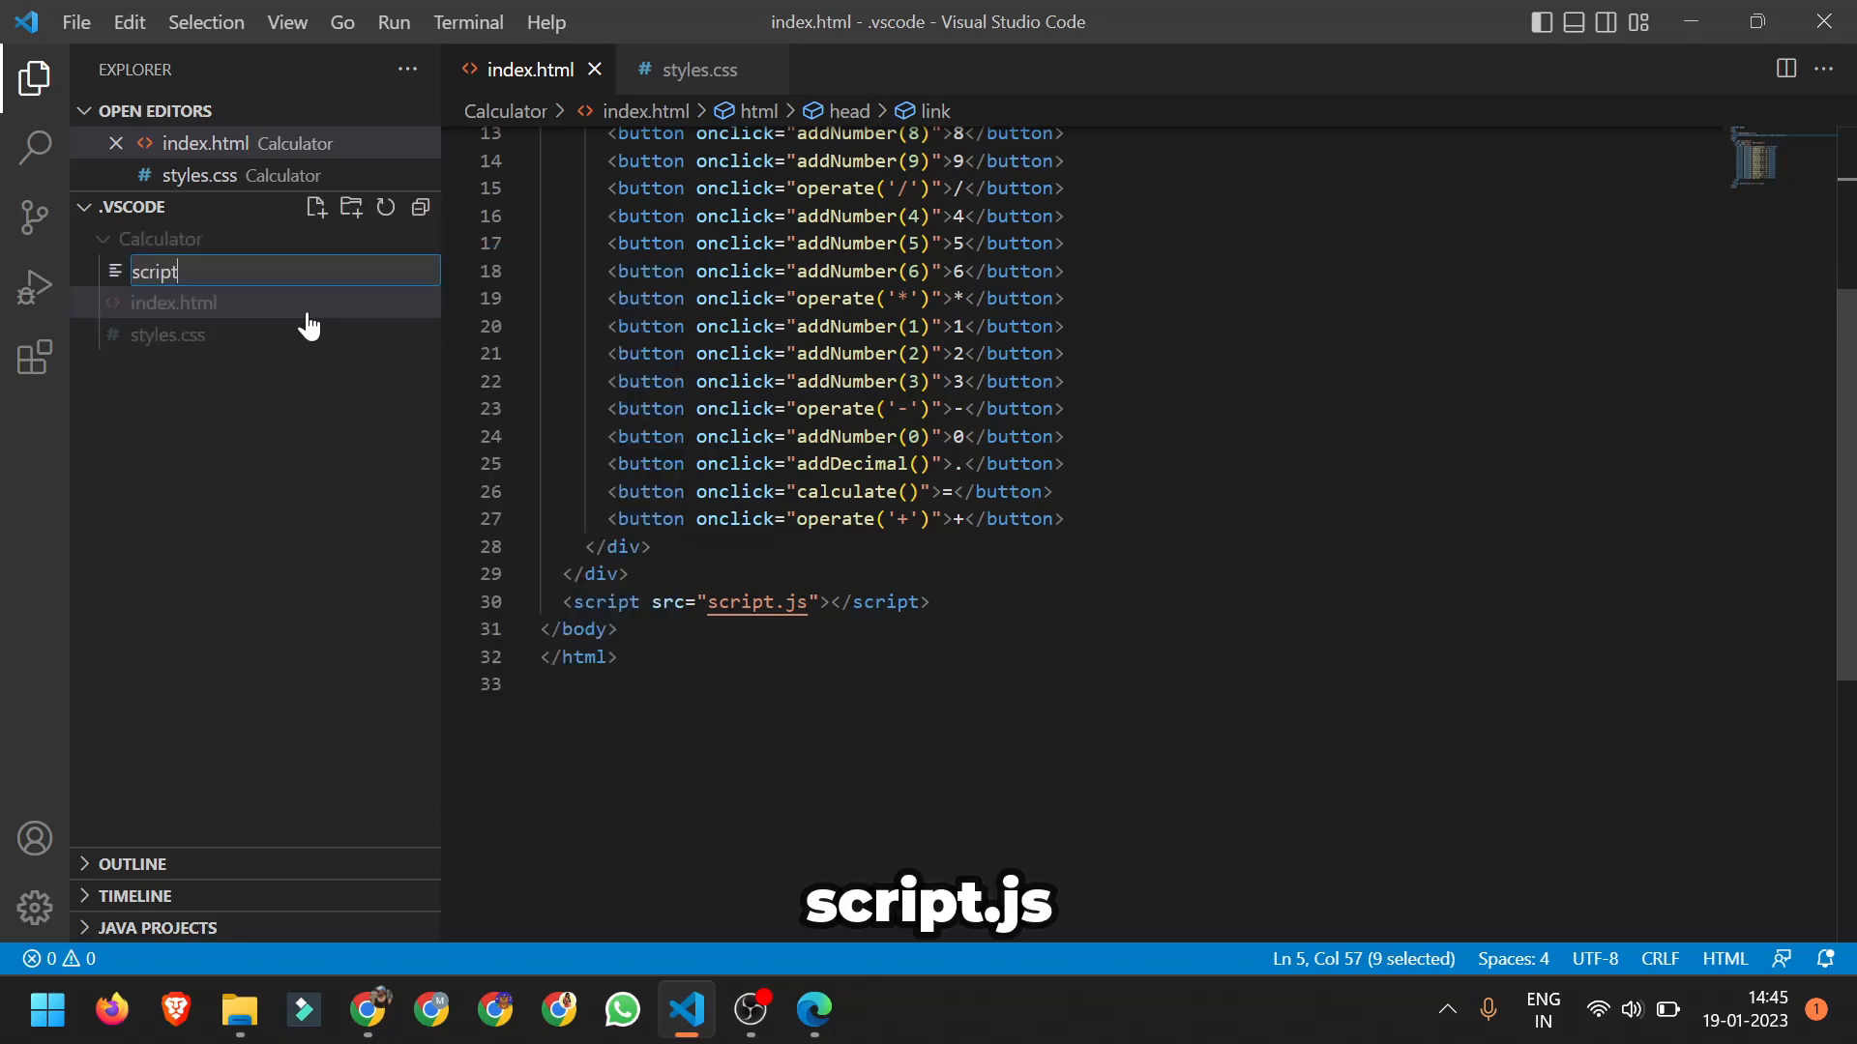
key("Enter")
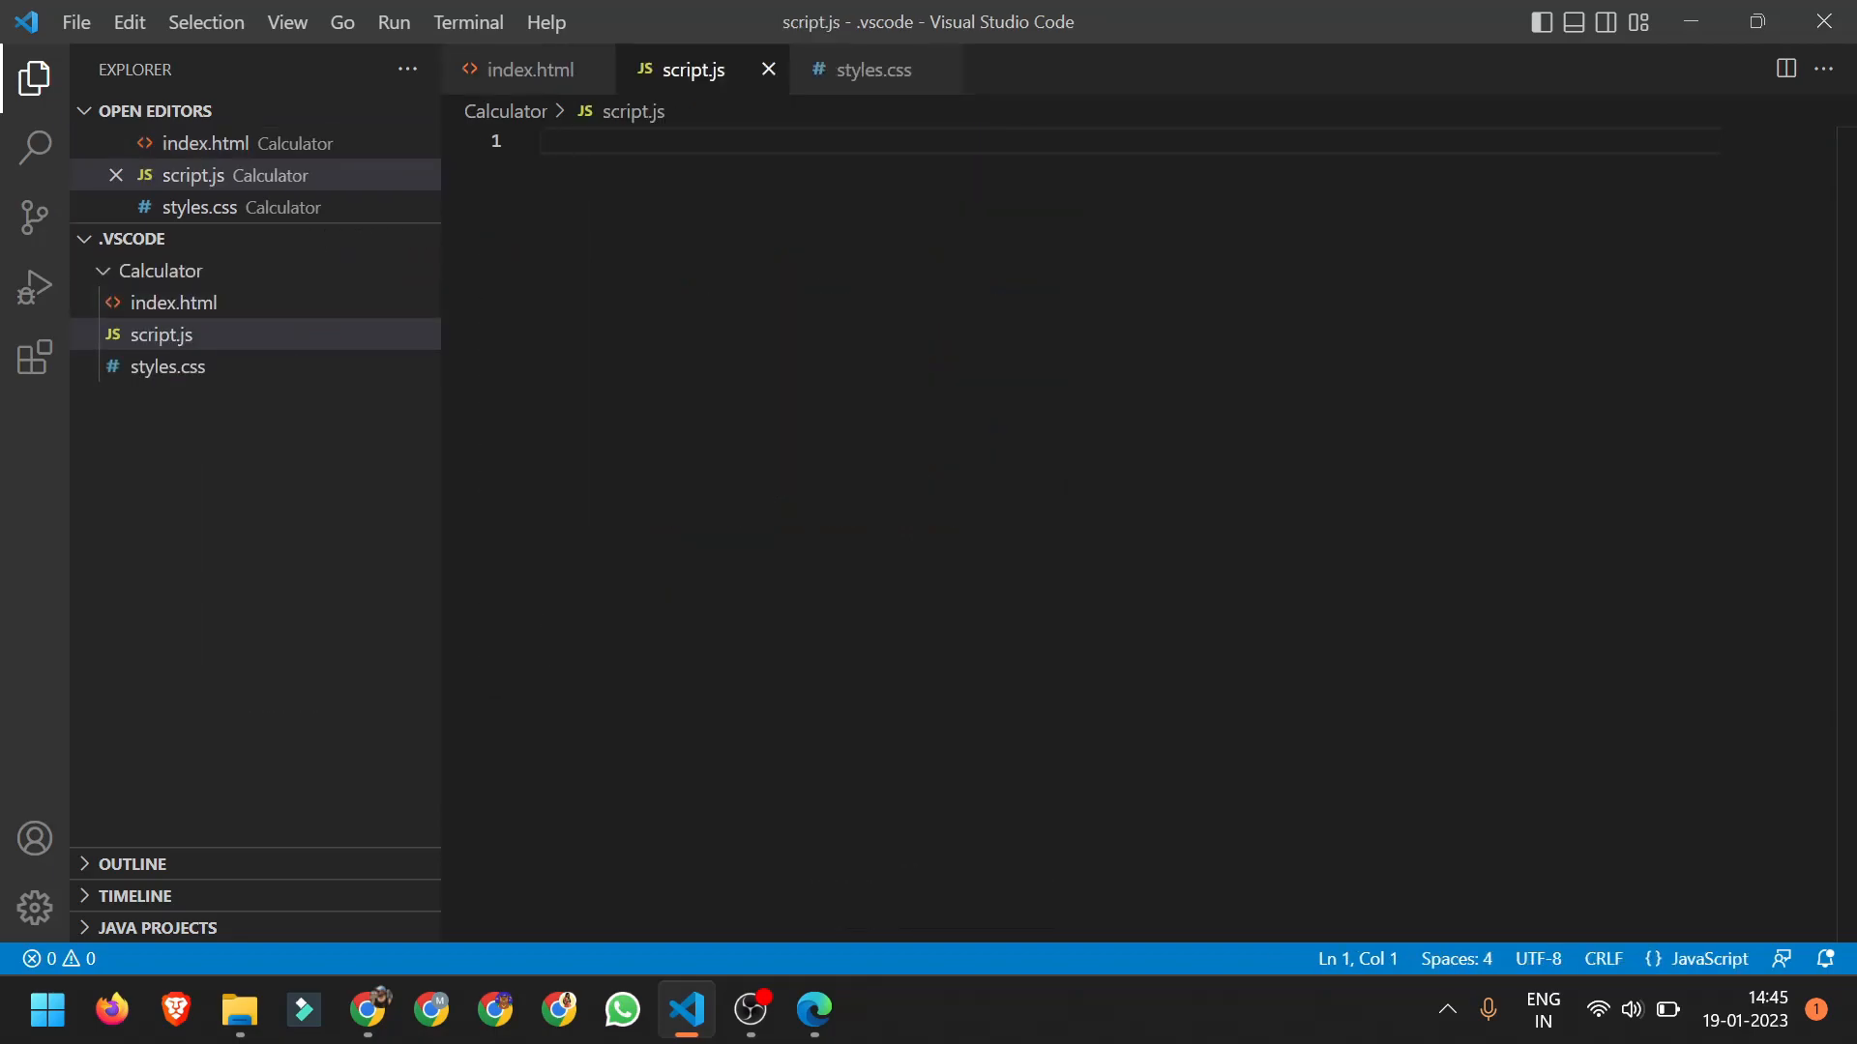
left_click(812, 1011)
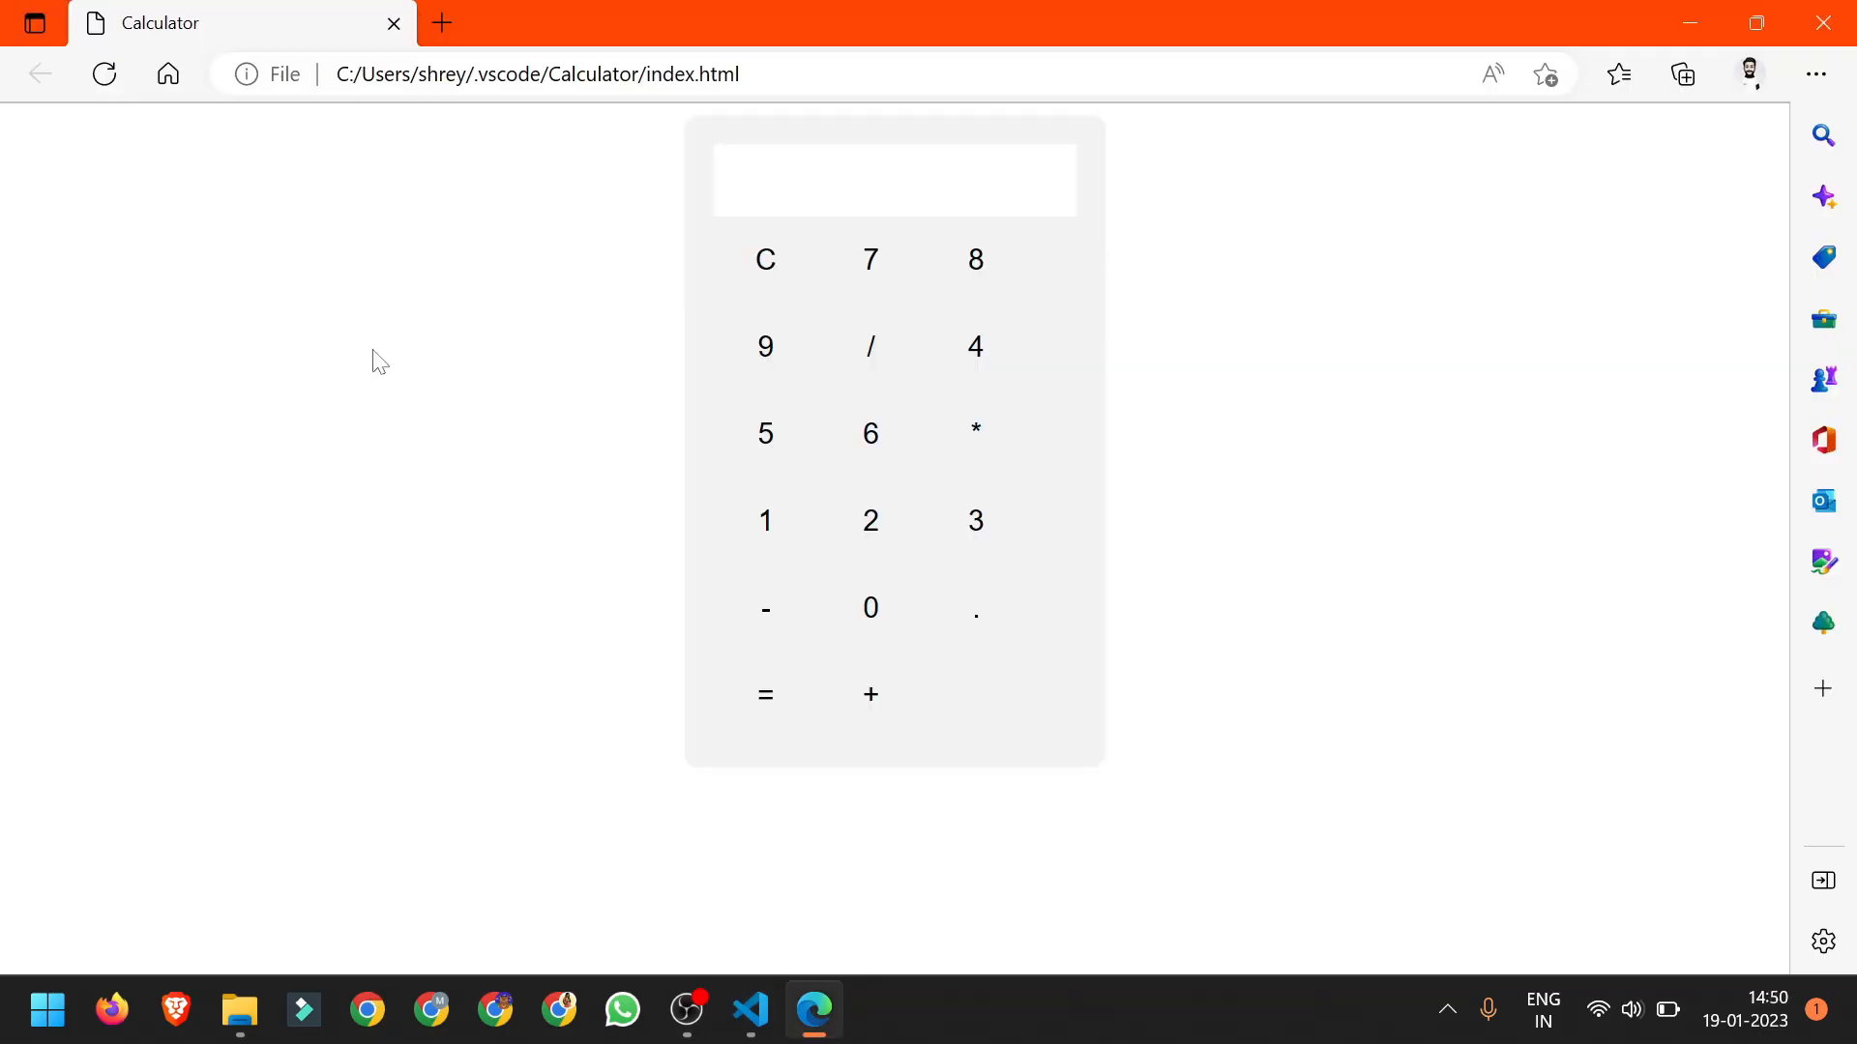
mouse_move(616, 462)
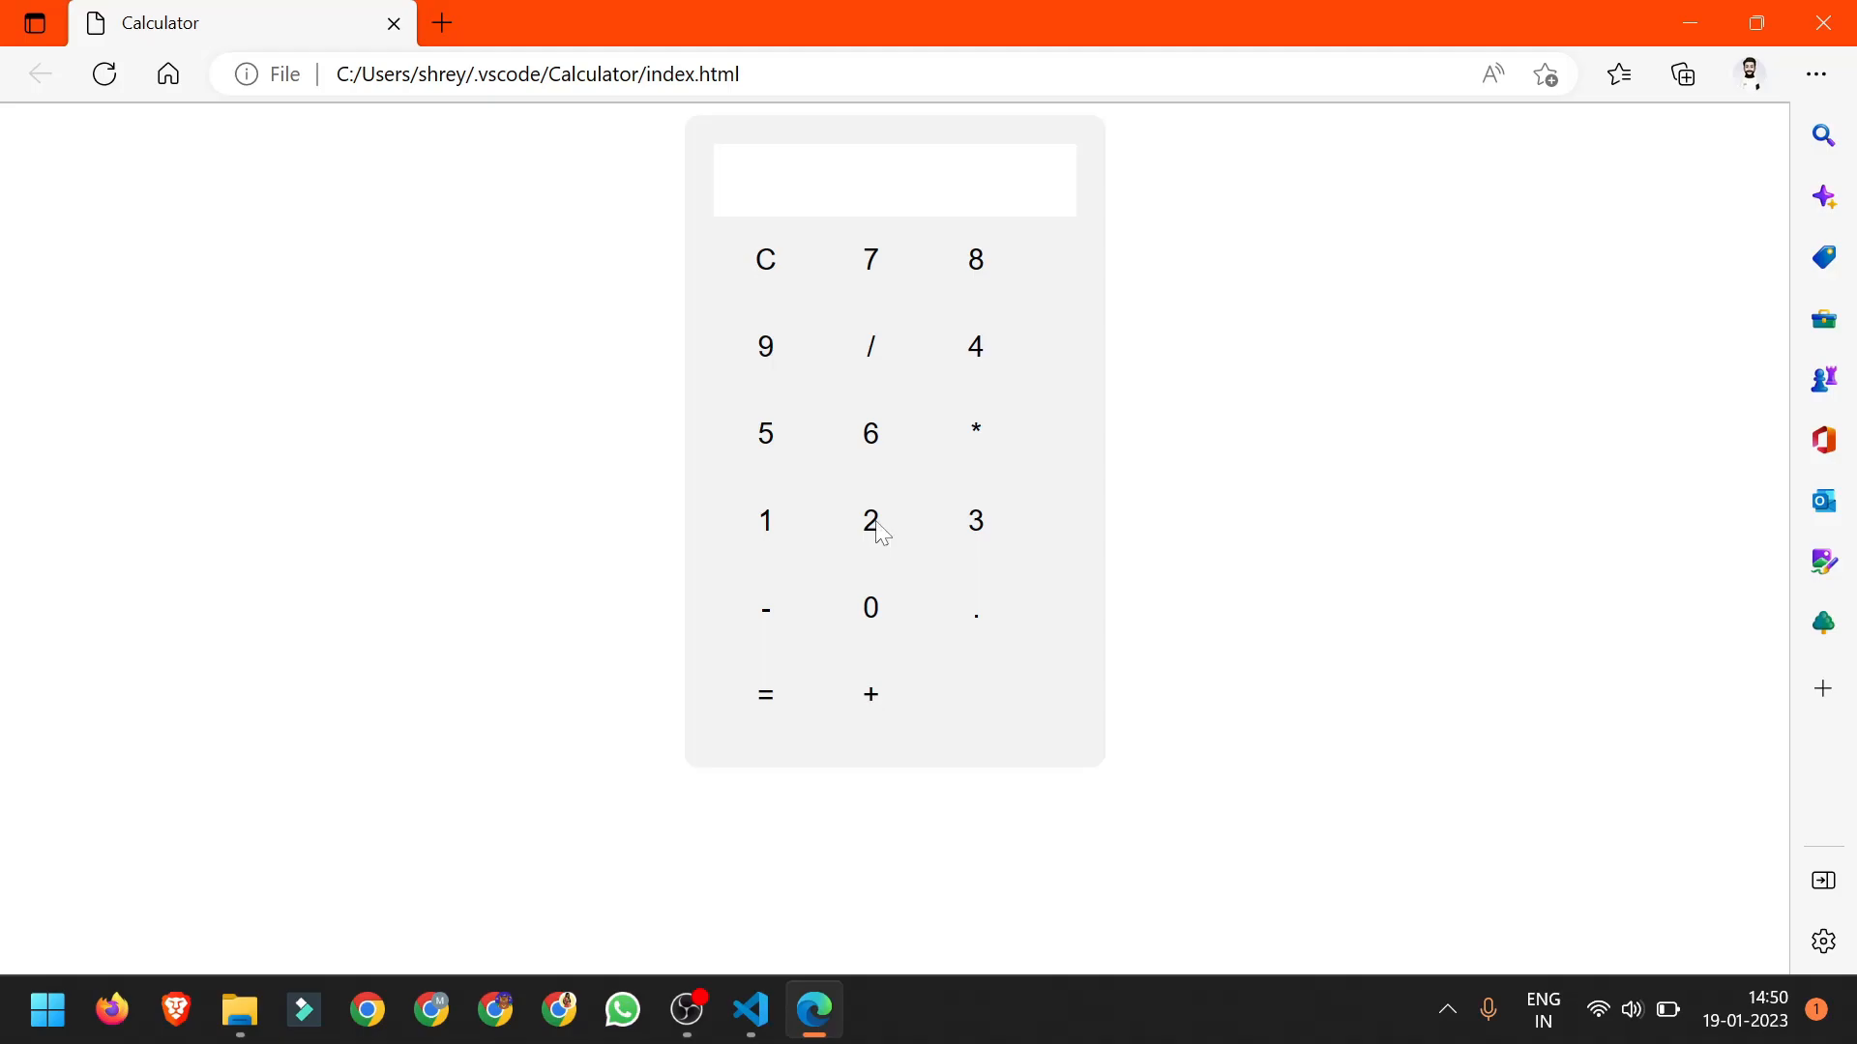
left_click(871, 259)
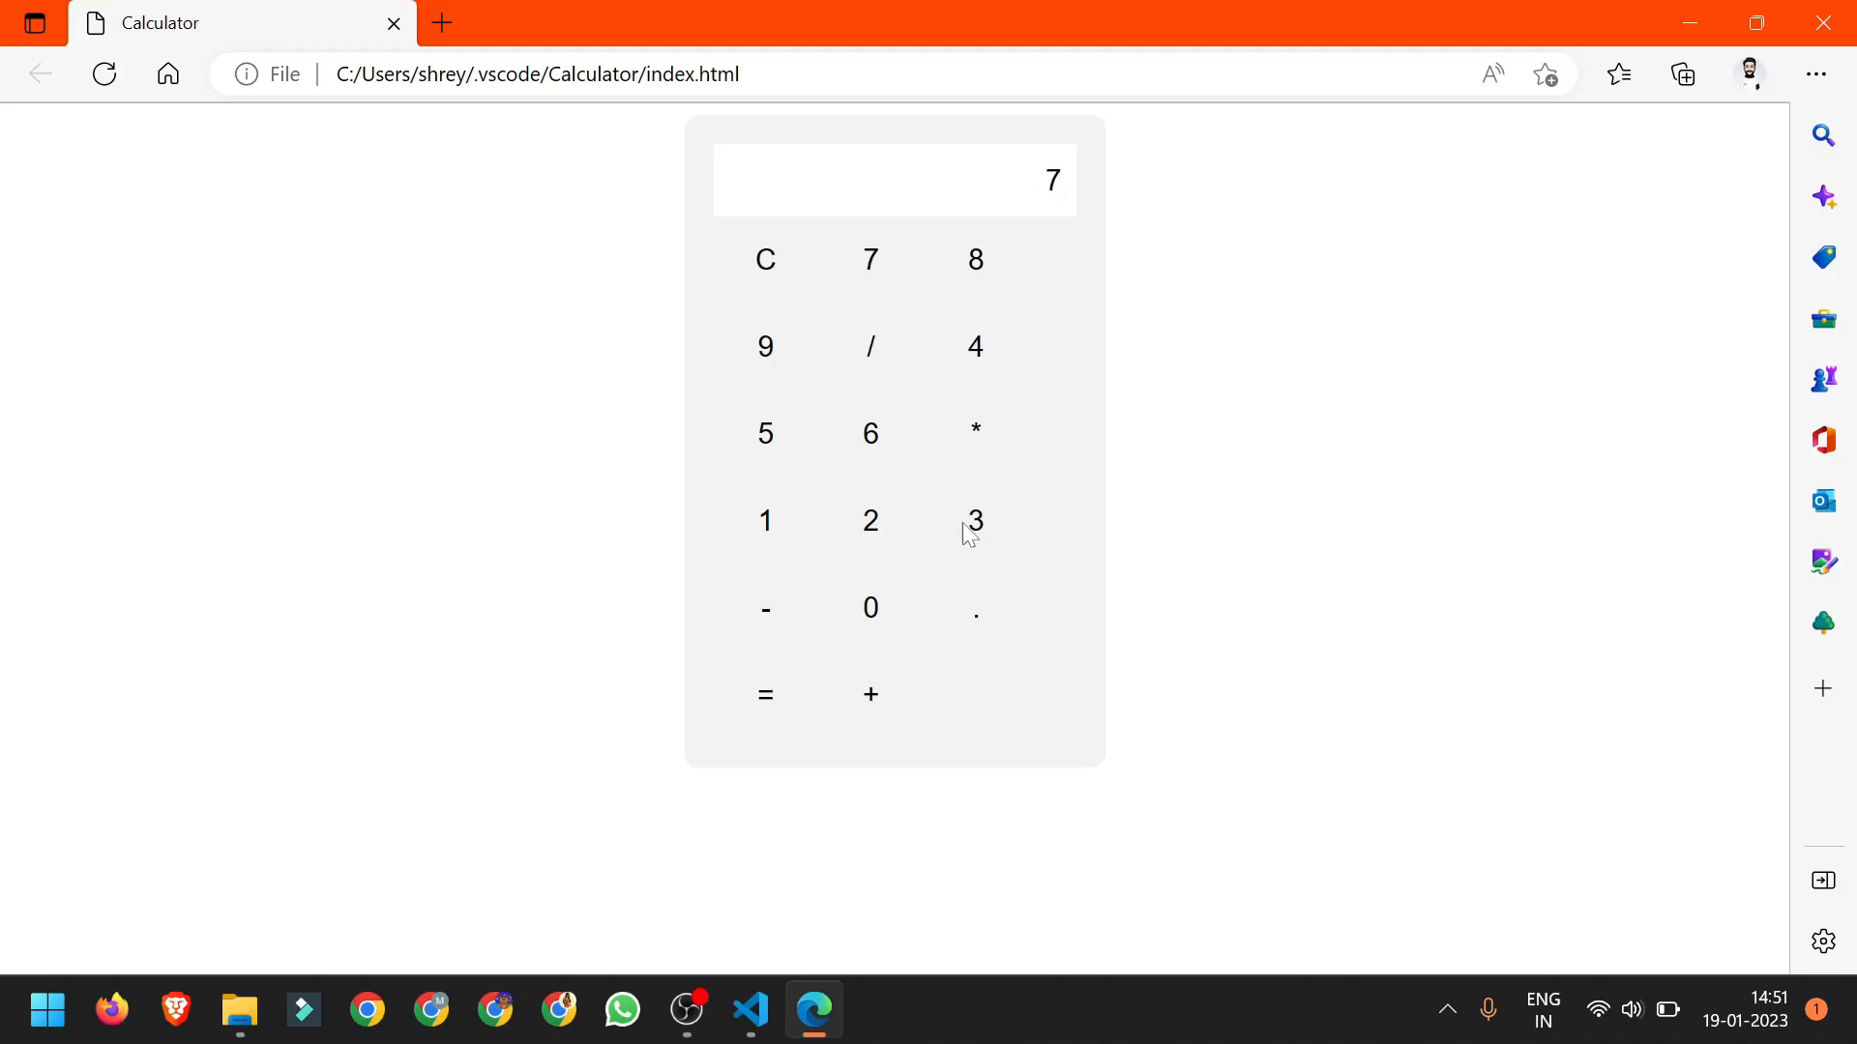
left_click(871, 521)
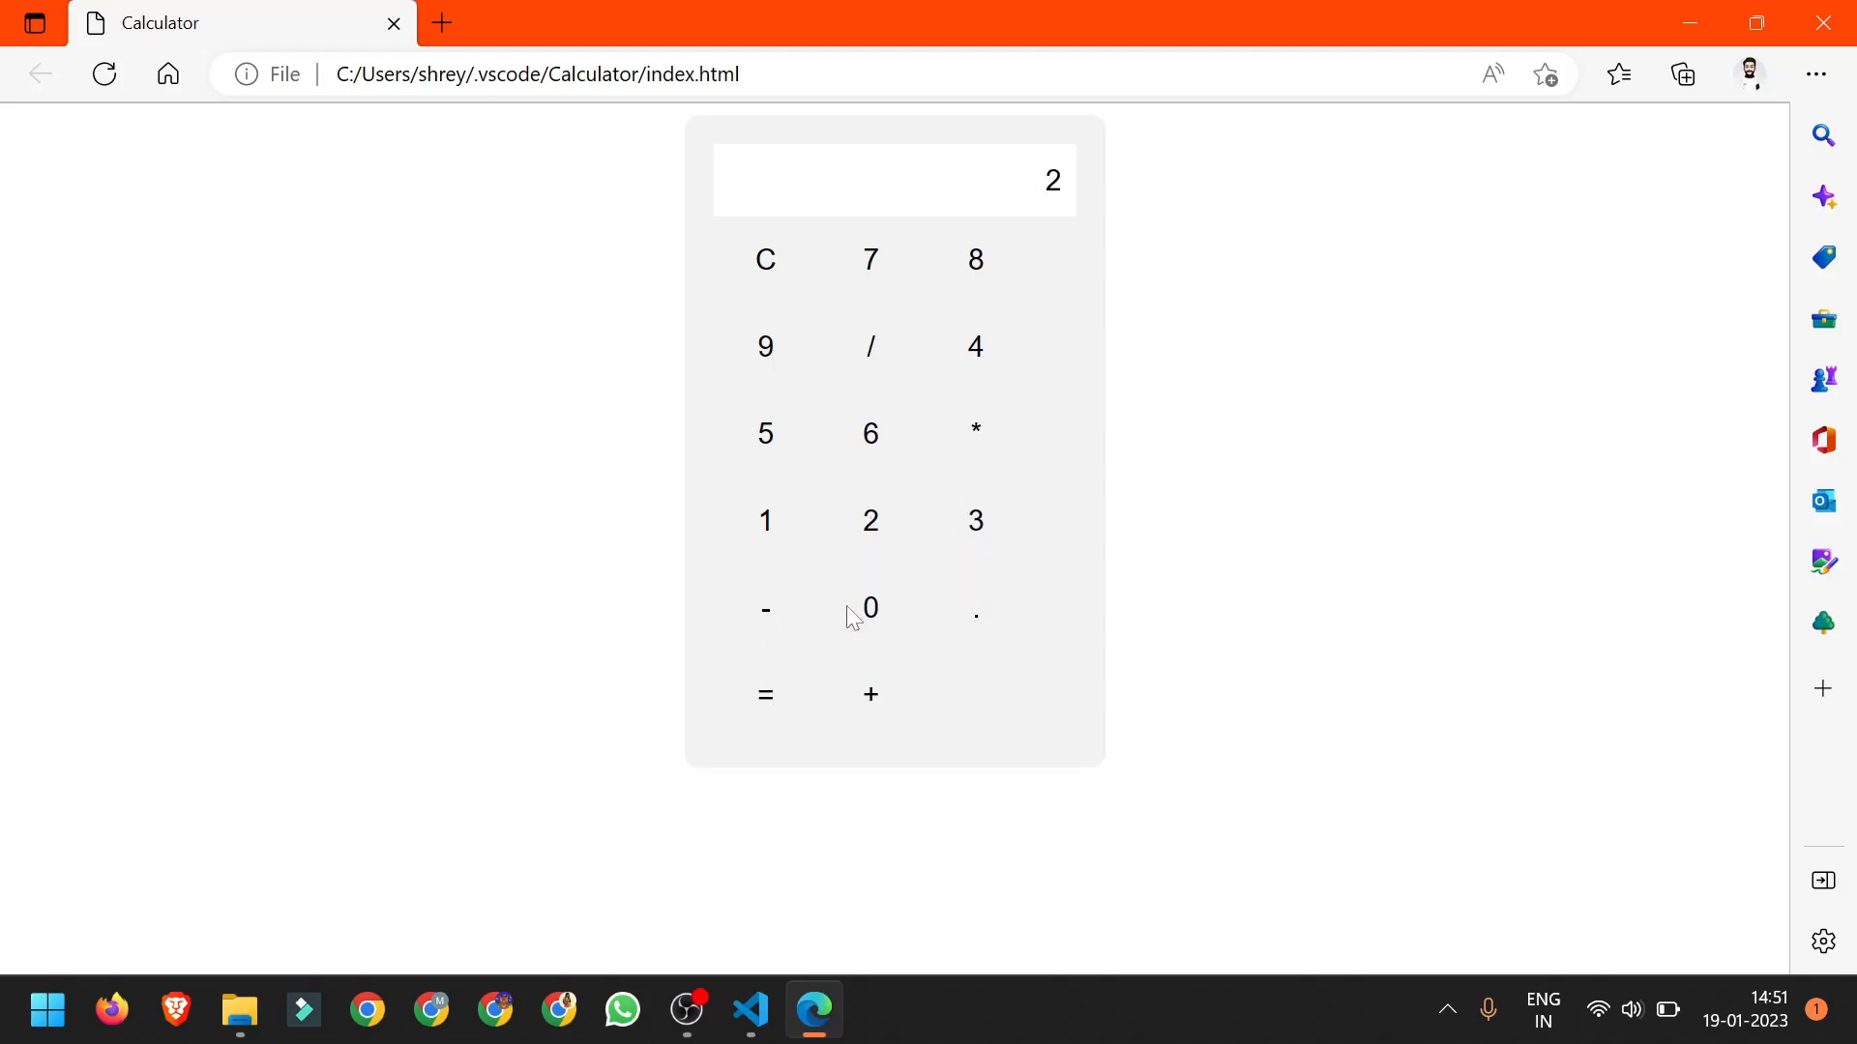
left_click(765, 259)
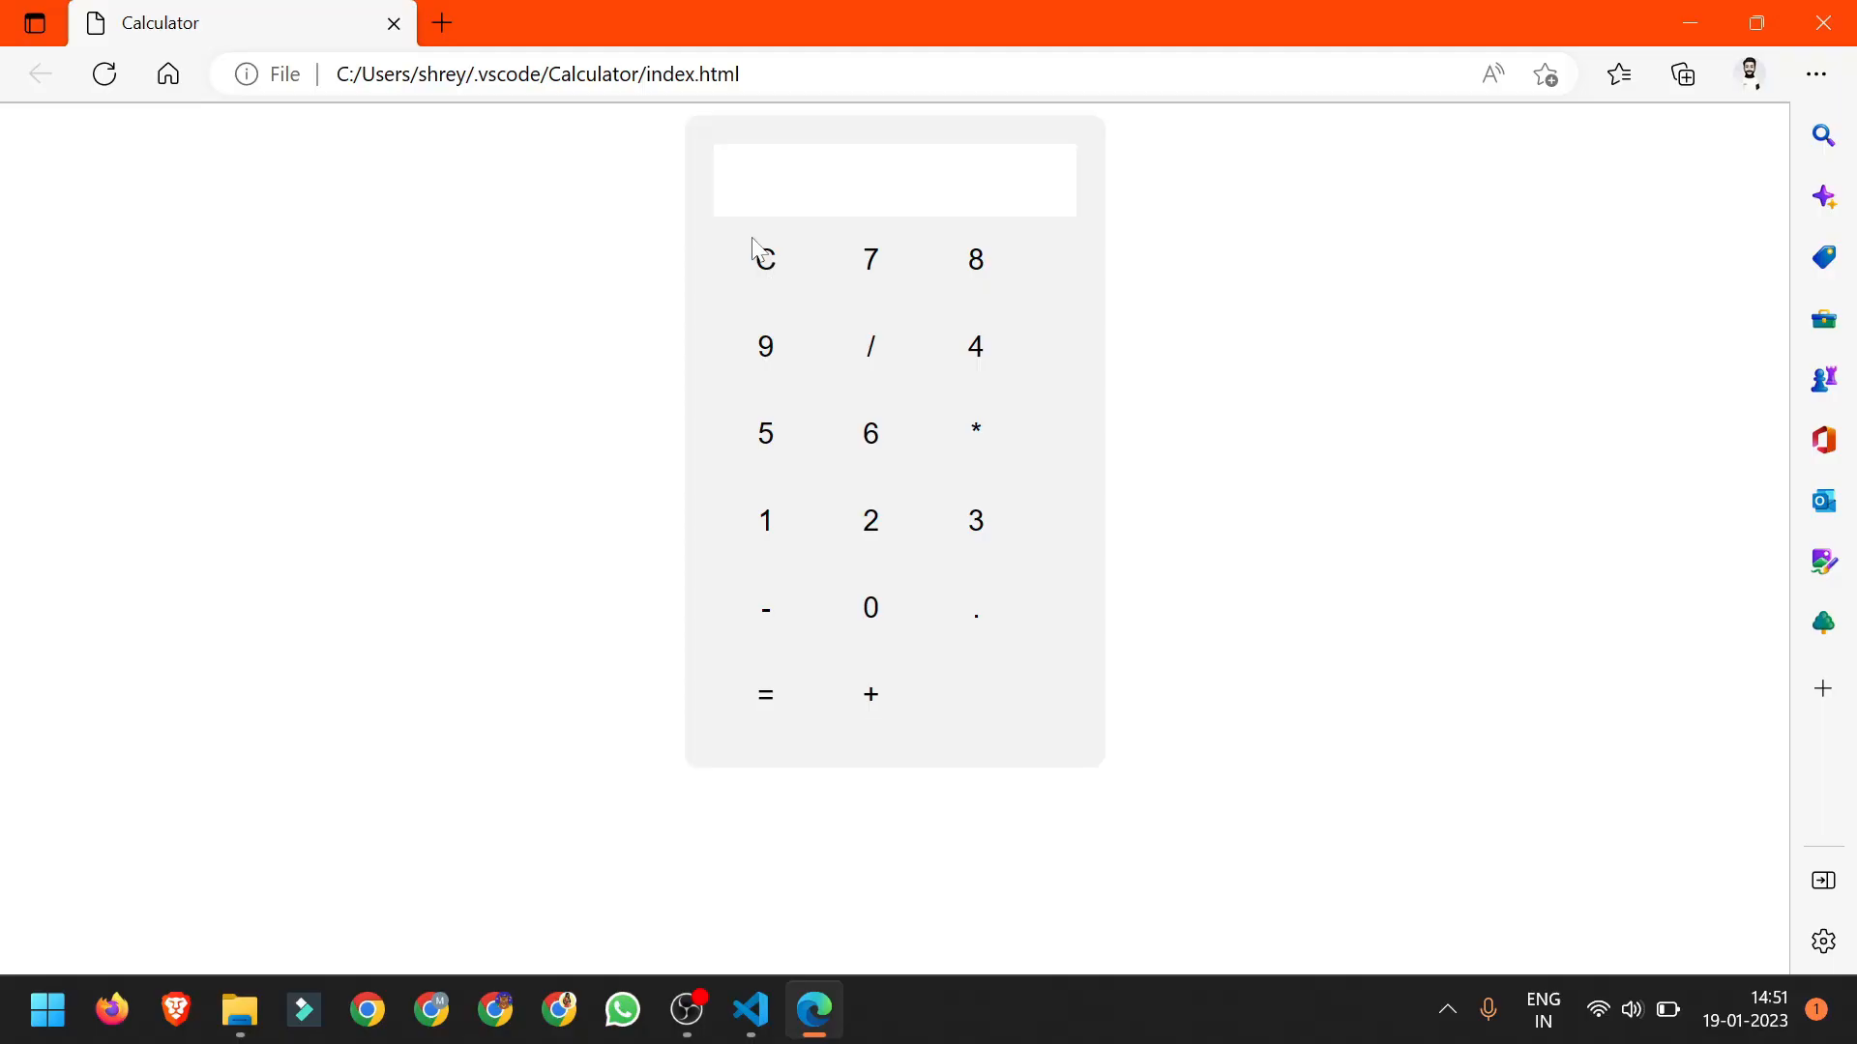